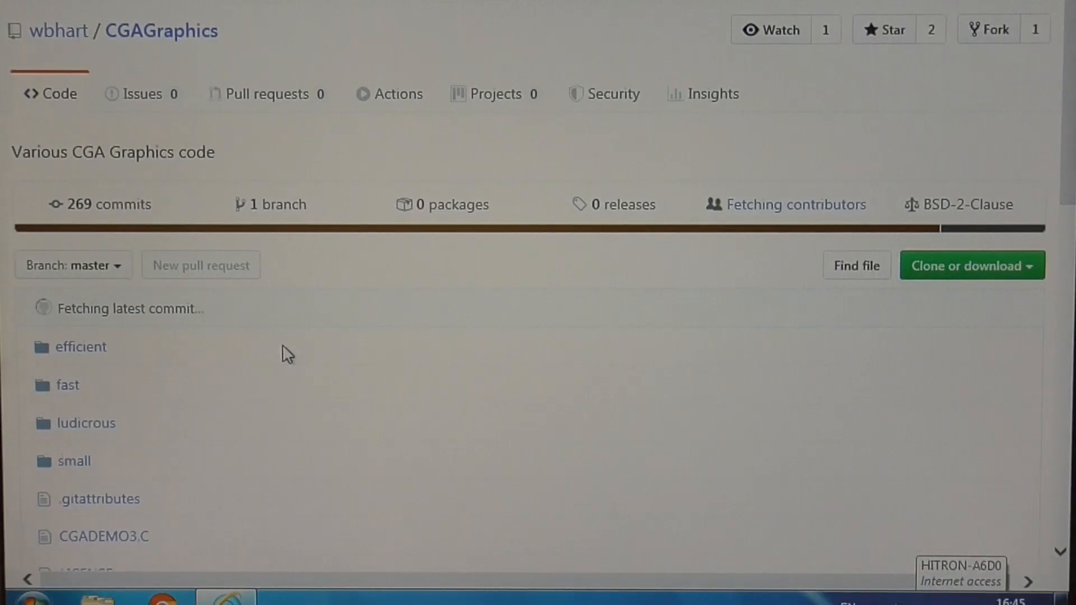
{"action": "mouse_move", "coordinate": [250, 37]}
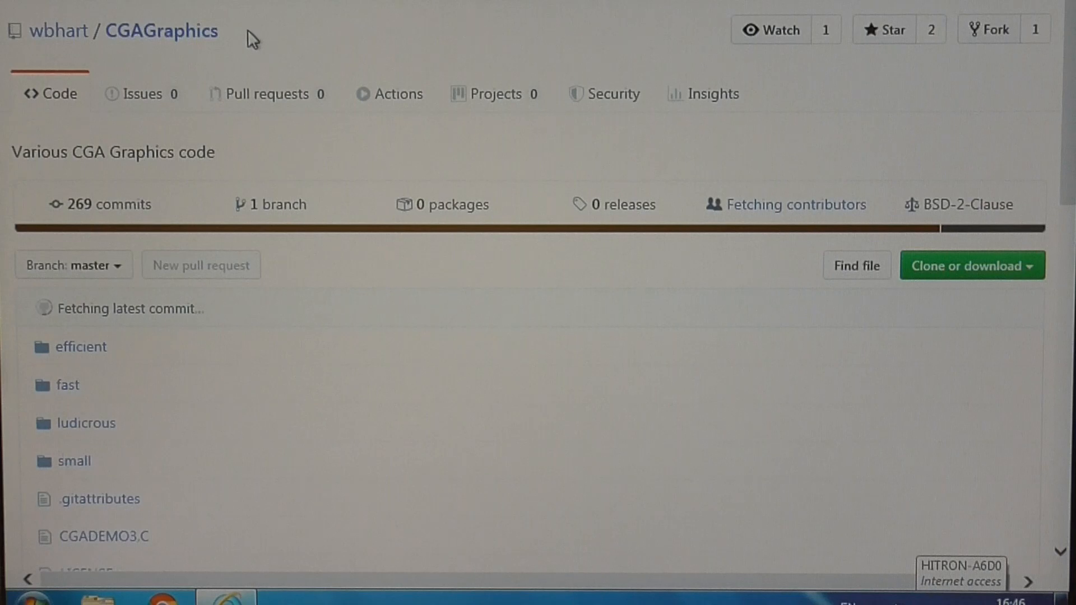
{"action": "mouse_move", "coordinate": [226, 44]}
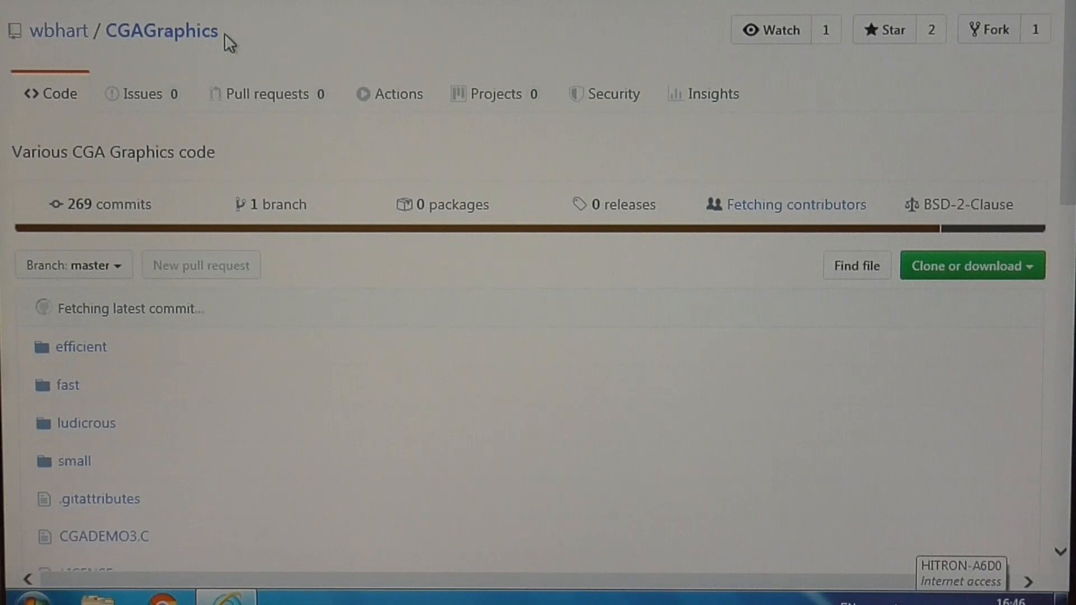
{"action": "mouse_move", "coordinate": [130, 371]}
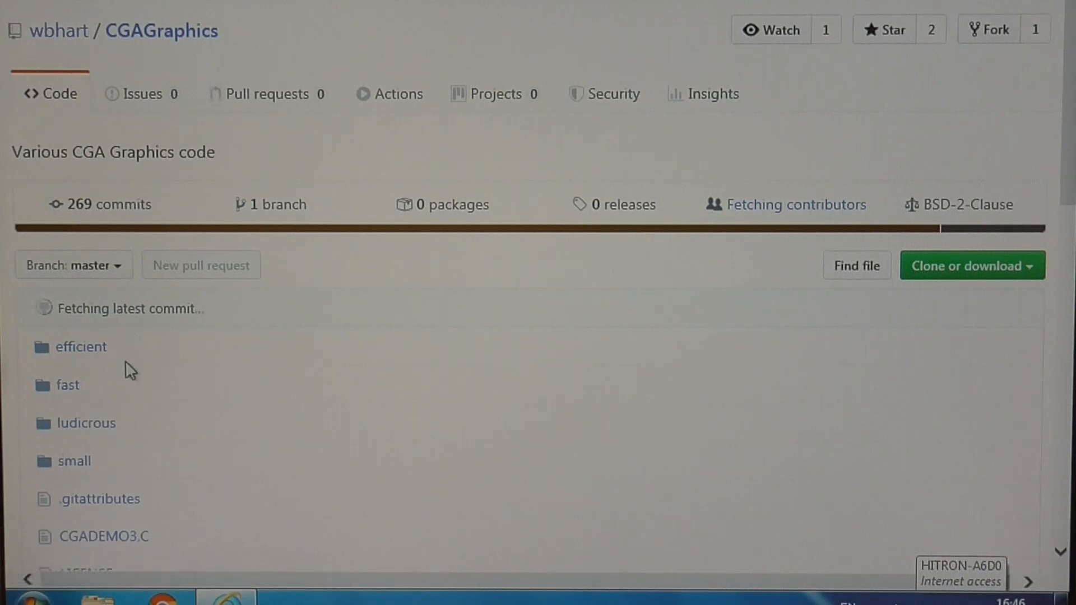
{"action": "mouse_move", "coordinate": [131, 429]}
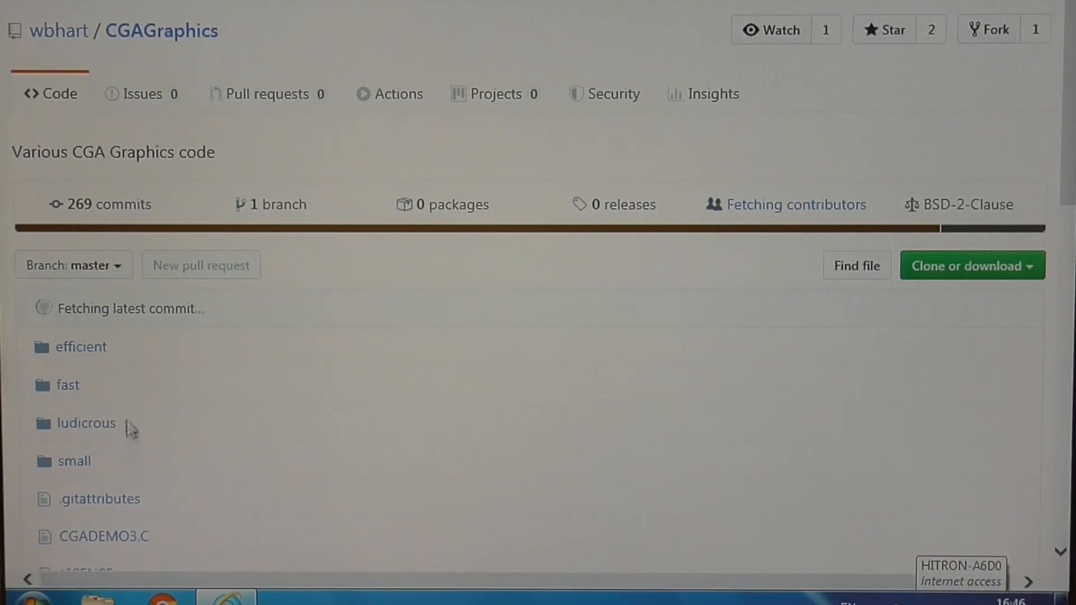
{"action": "mouse_move", "coordinate": [80, 347]}
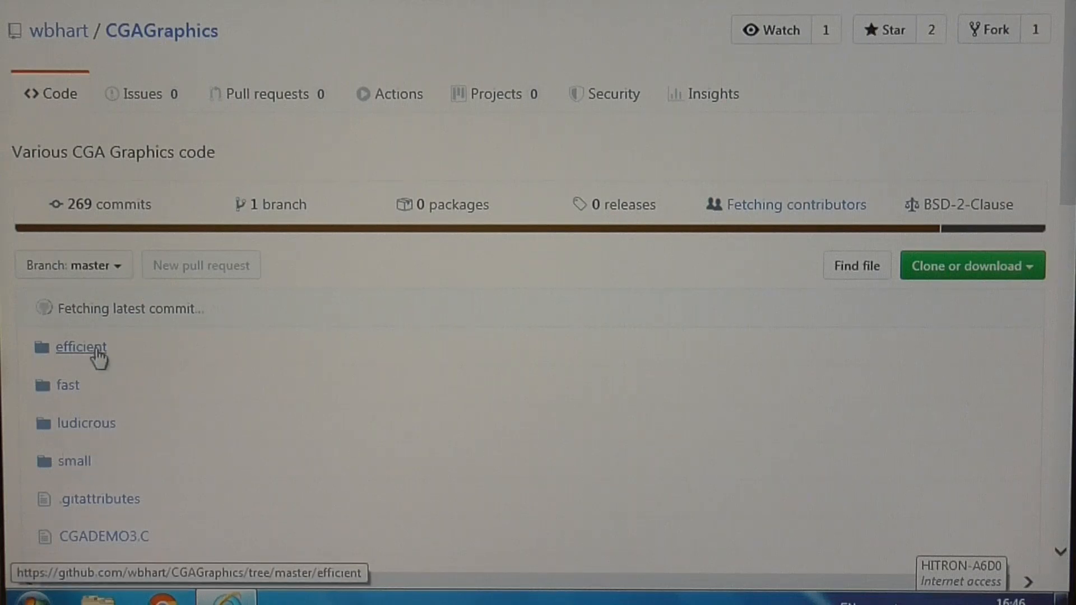
{"action": "mouse_move", "coordinate": [85, 423]}
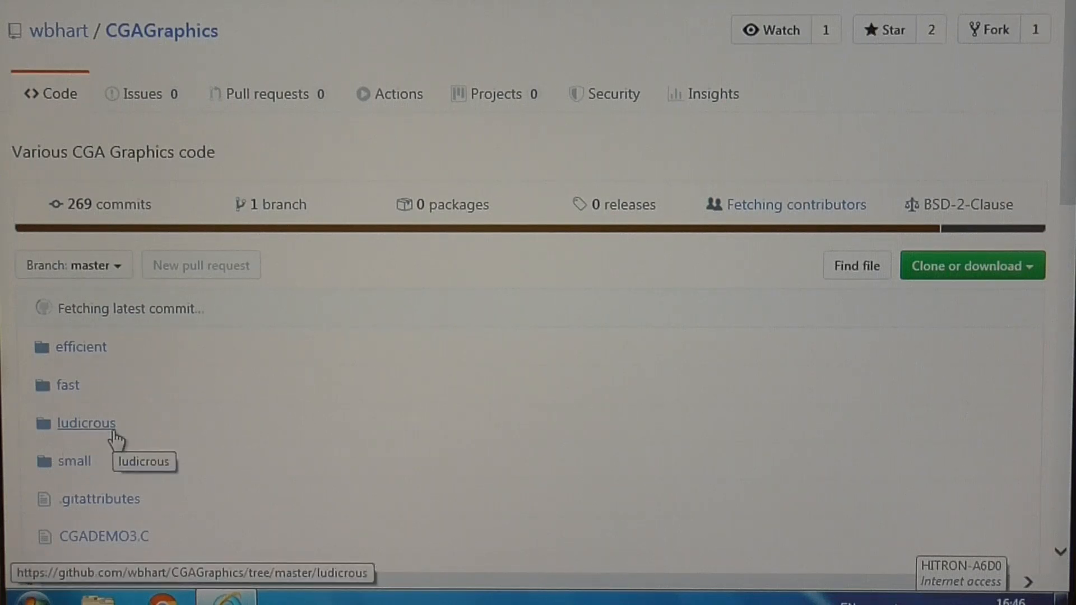
{"action": "mouse_move", "coordinate": [159, 438]}
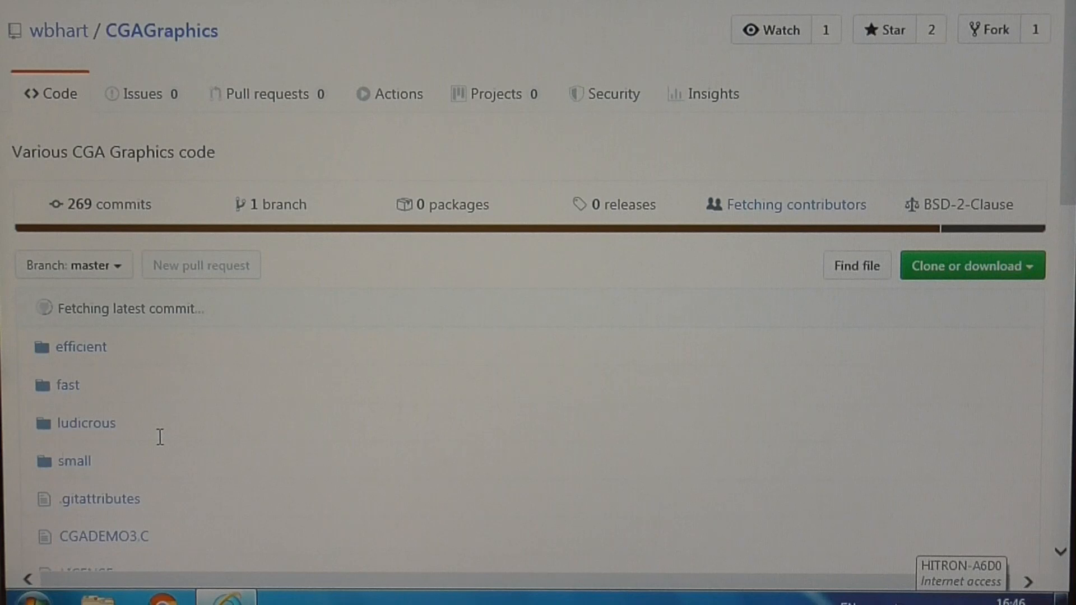
{"action": "mouse_move", "coordinate": [141, 336]}
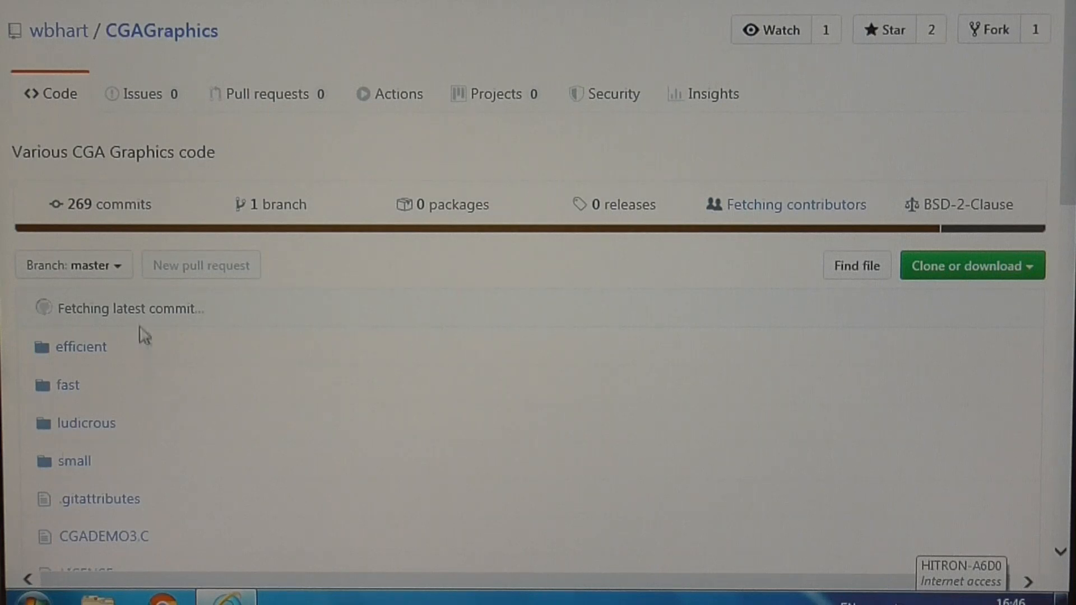
{"action": "mouse_move", "coordinate": [138, 472]}
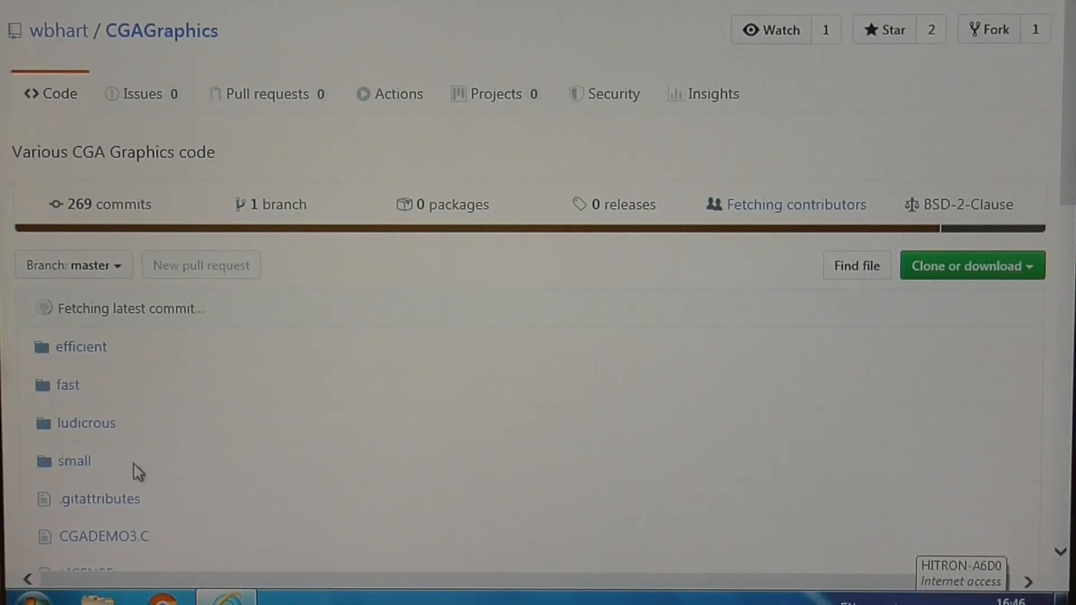
{"action": "mouse_move", "coordinate": [135, 390]}
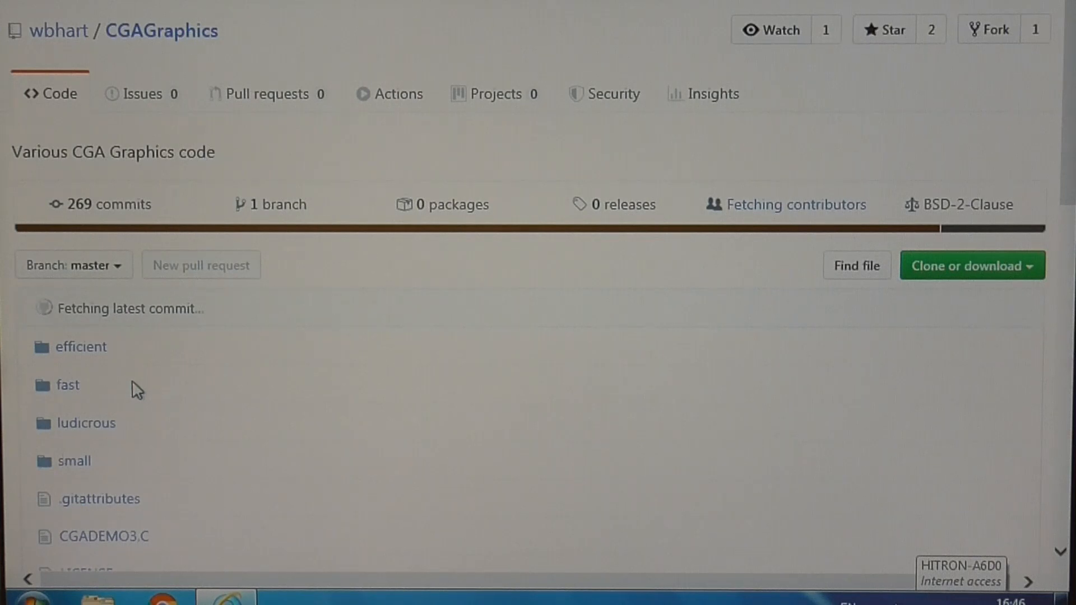
{"action": "mouse_move", "coordinate": [102, 395]}
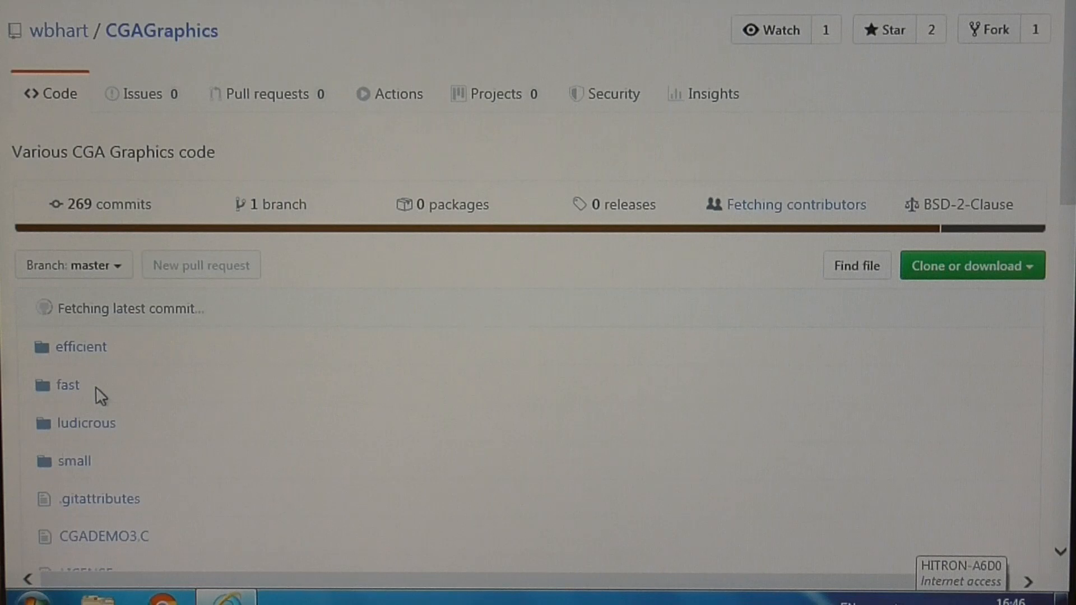
{"action": "mouse_move", "coordinate": [153, 470]}
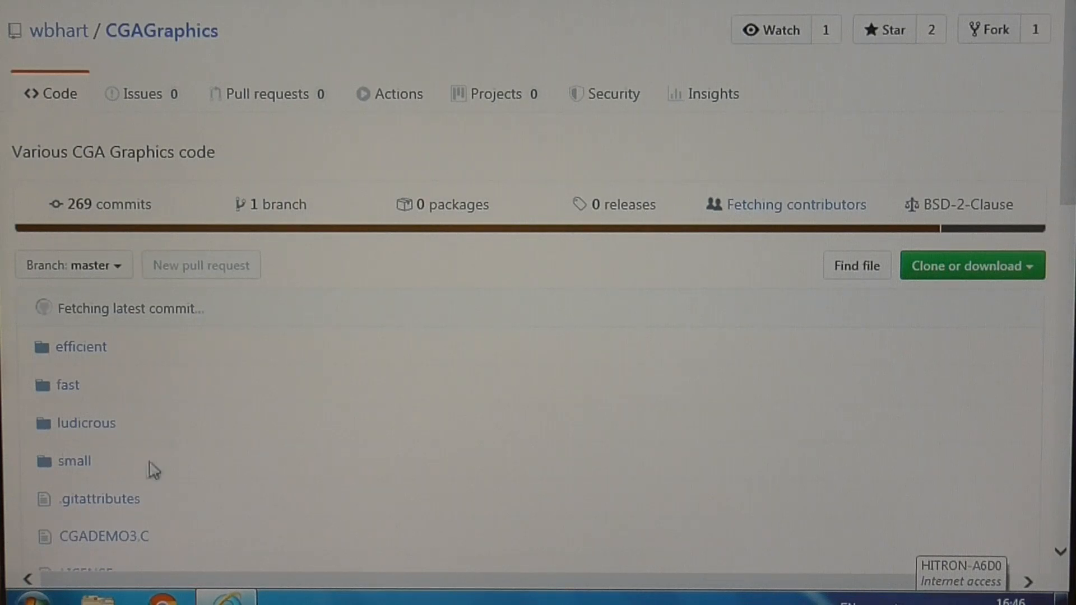
{"action": "mouse_move", "coordinate": [118, 472]}
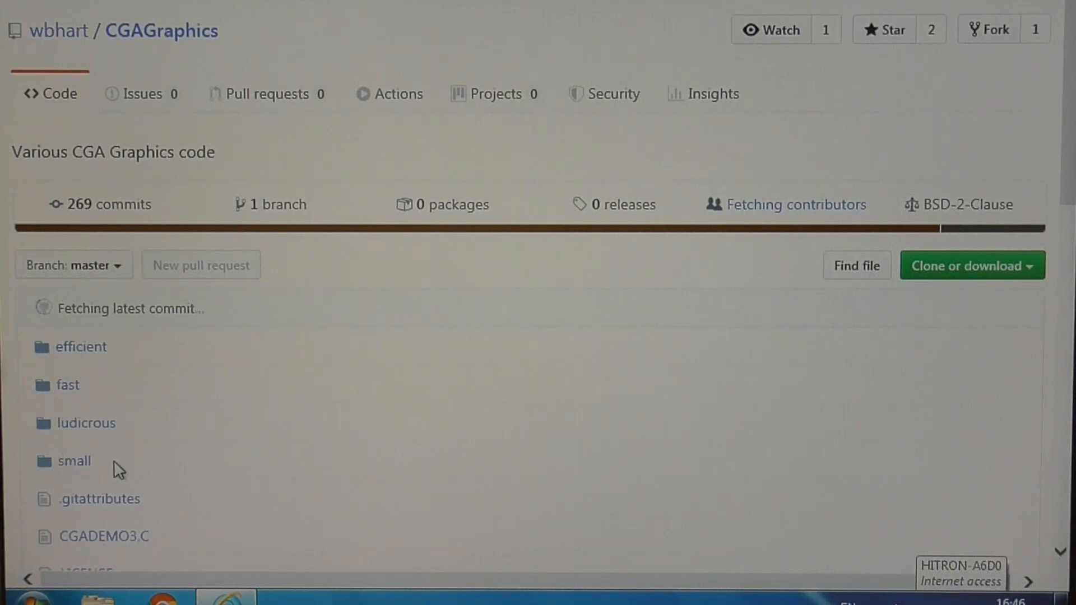
{"action": "mouse_move", "coordinate": [74, 461]}
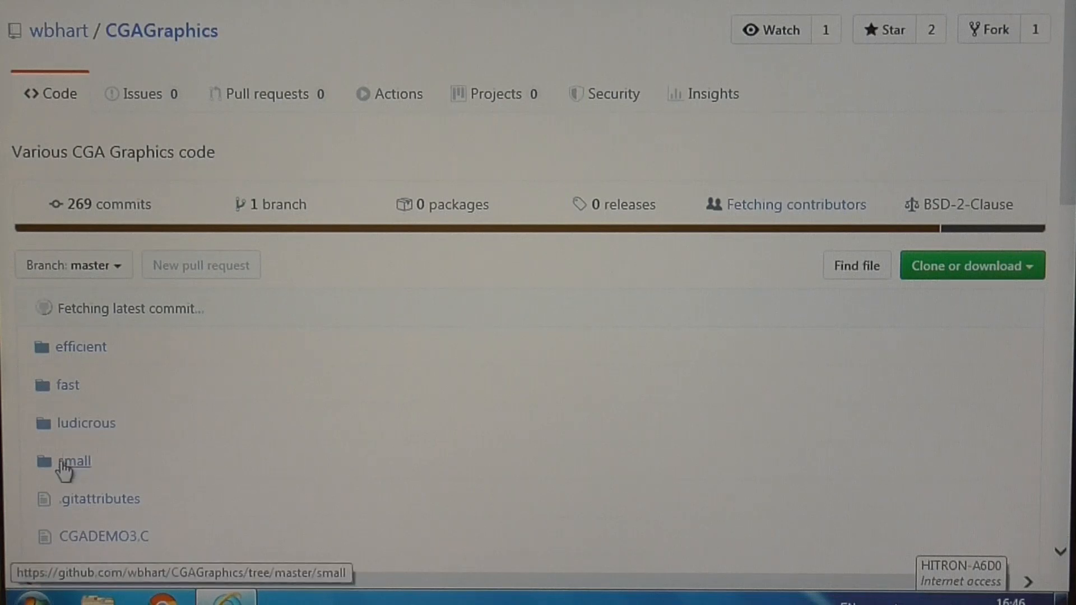
{"action": "mouse_move", "coordinate": [93, 484]}
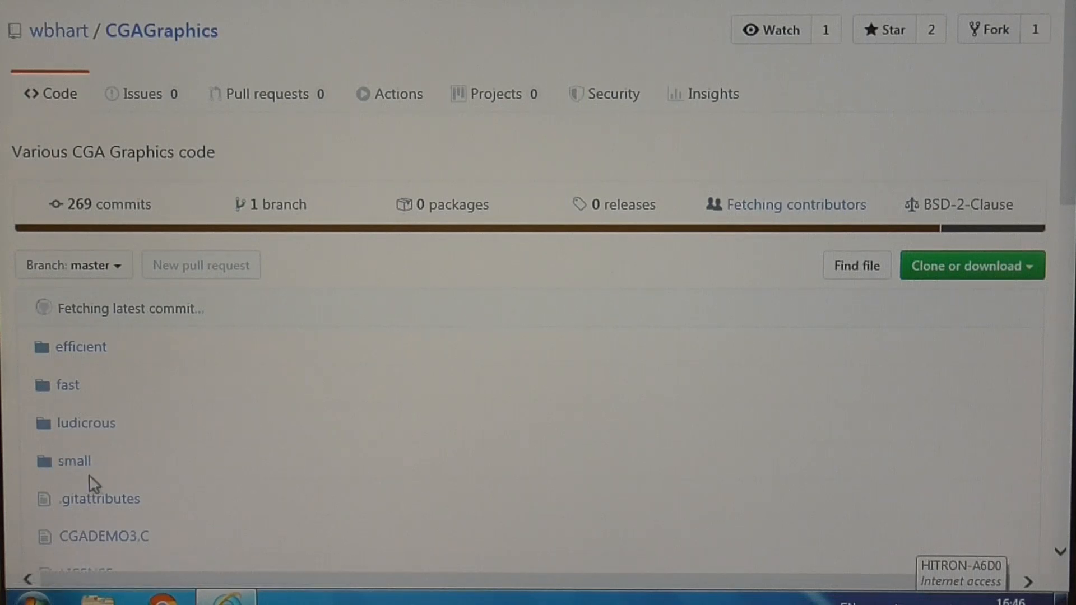
{"action": "mouse_move", "coordinate": [98, 441]}
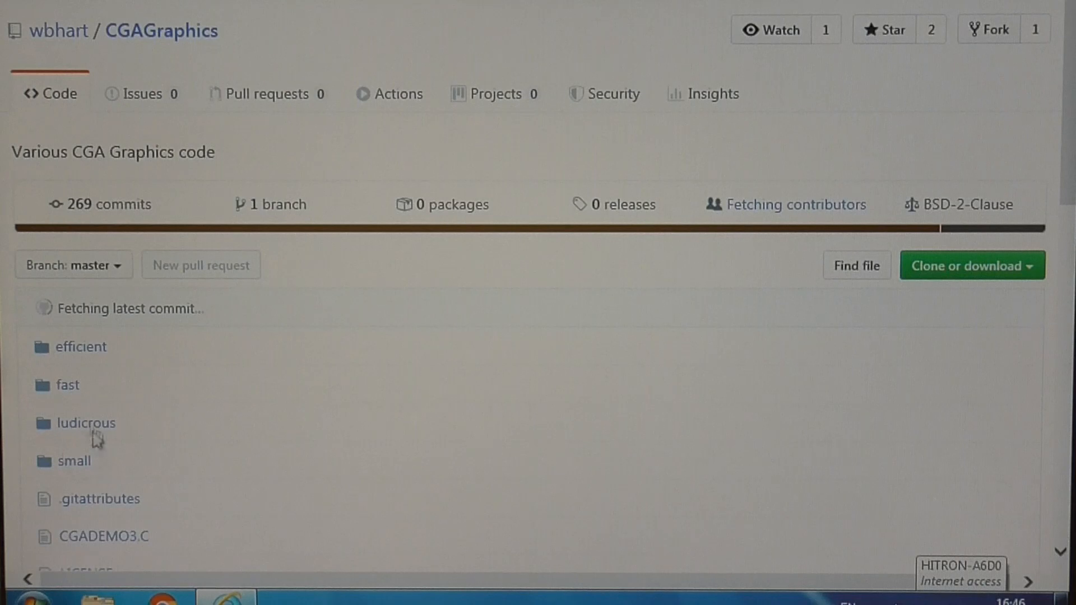
{"action": "mouse_move", "coordinate": [93, 410]}
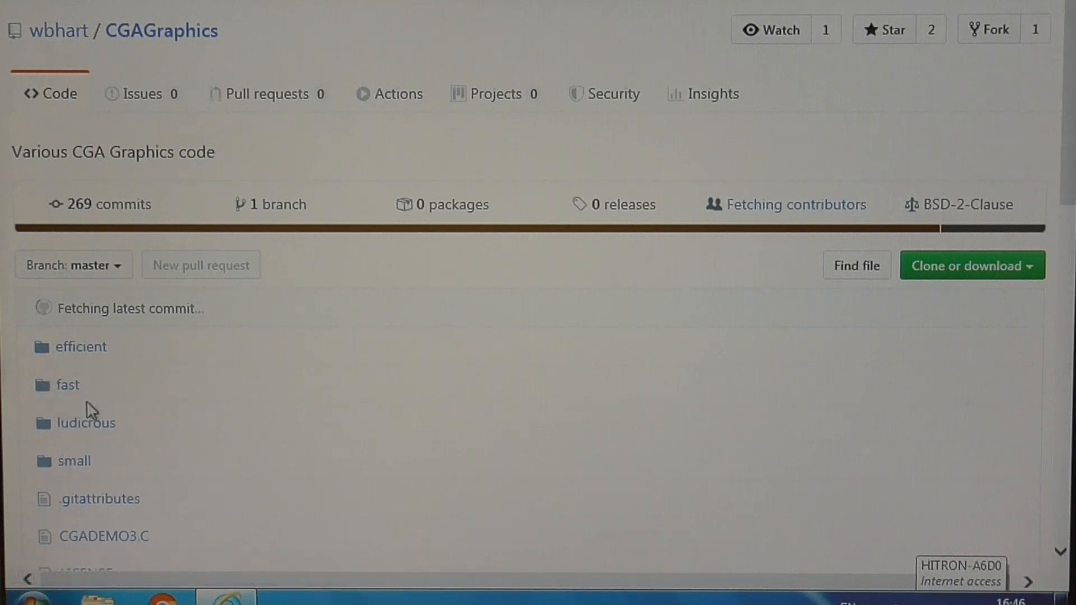
{"action": "mouse_move", "coordinate": [119, 394]}
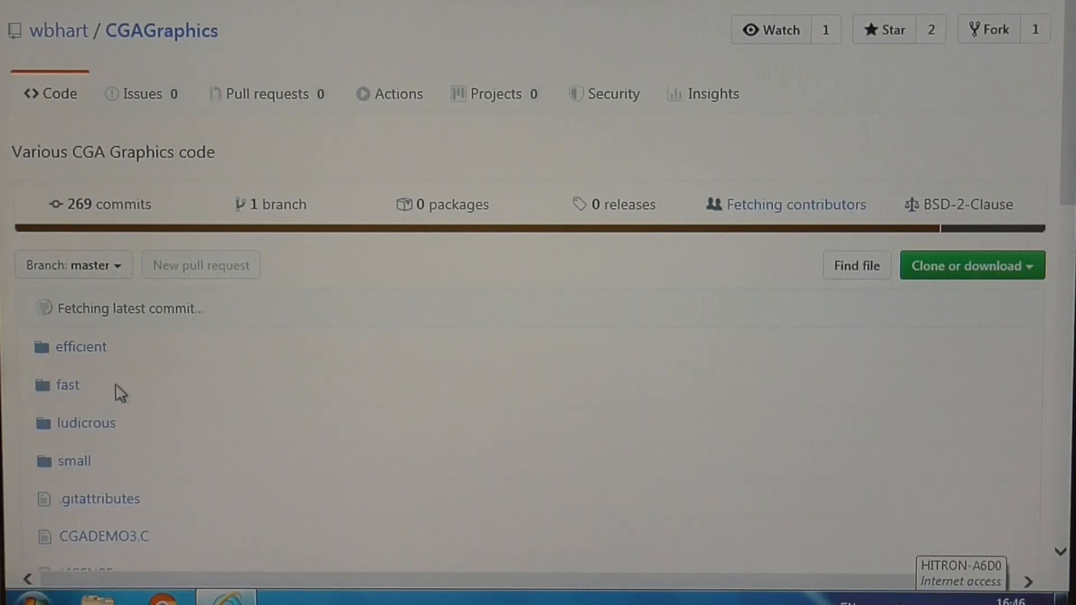
{"action": "mouse_move", "coordinate": [130, 399]}
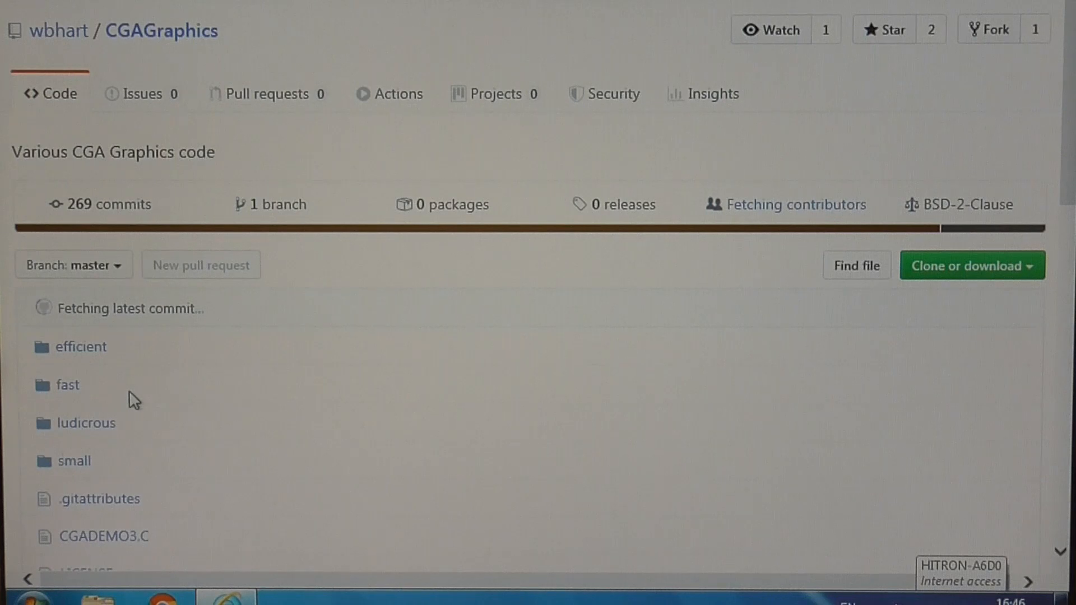
{"action": "mouse_move", "coordinate": [131, 430]}
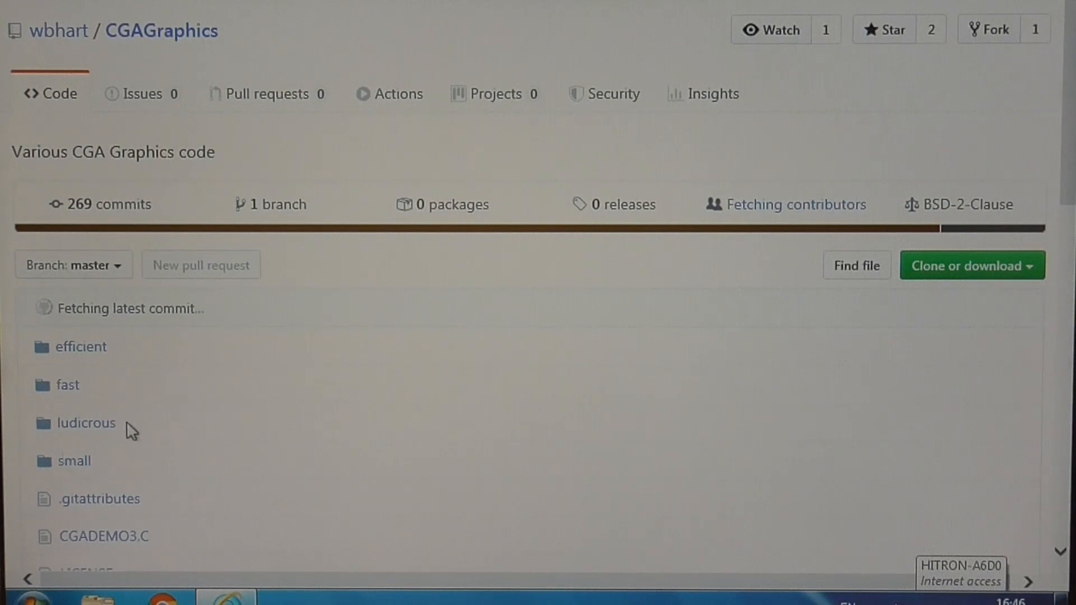
{"action": "mouse_move", "coordinate": [62, 442]}
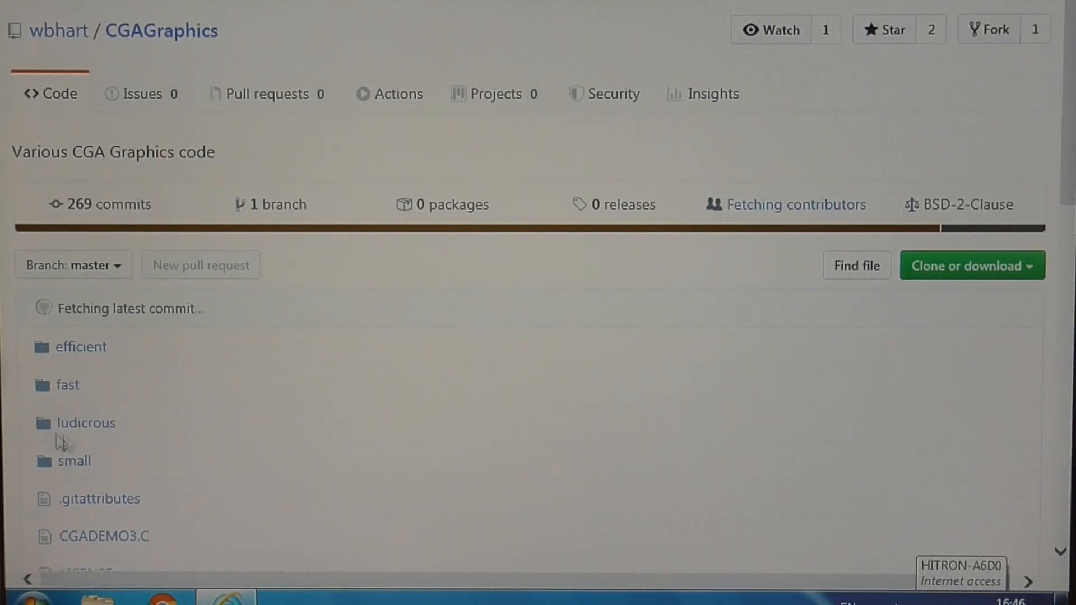
{"action": "mouse_move", "coordinate": [122, 447]}
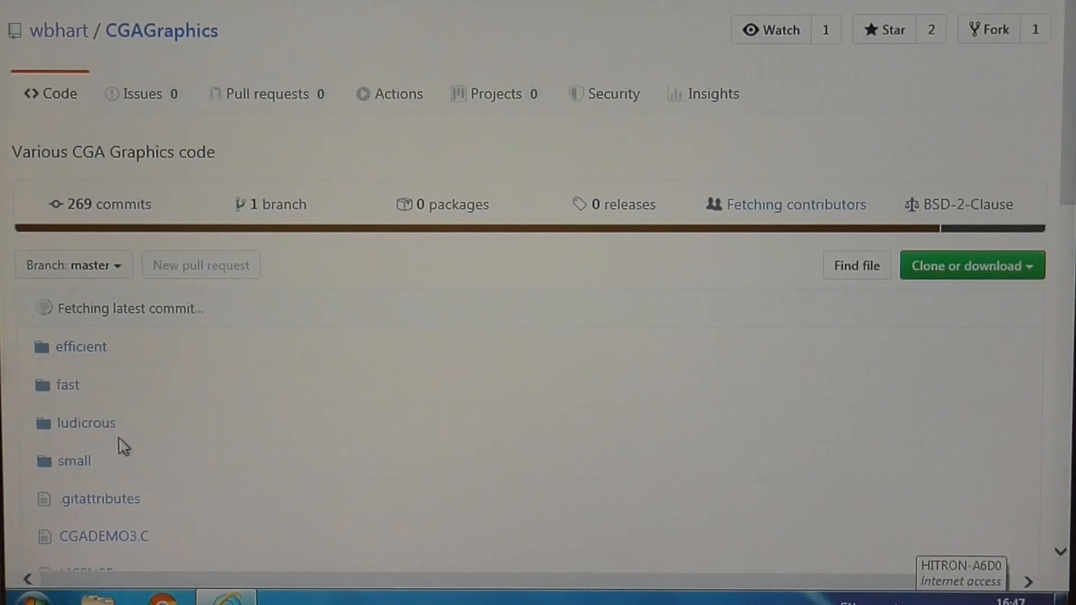
{"action": "mouse_move", "coordinate": [80, 346]}
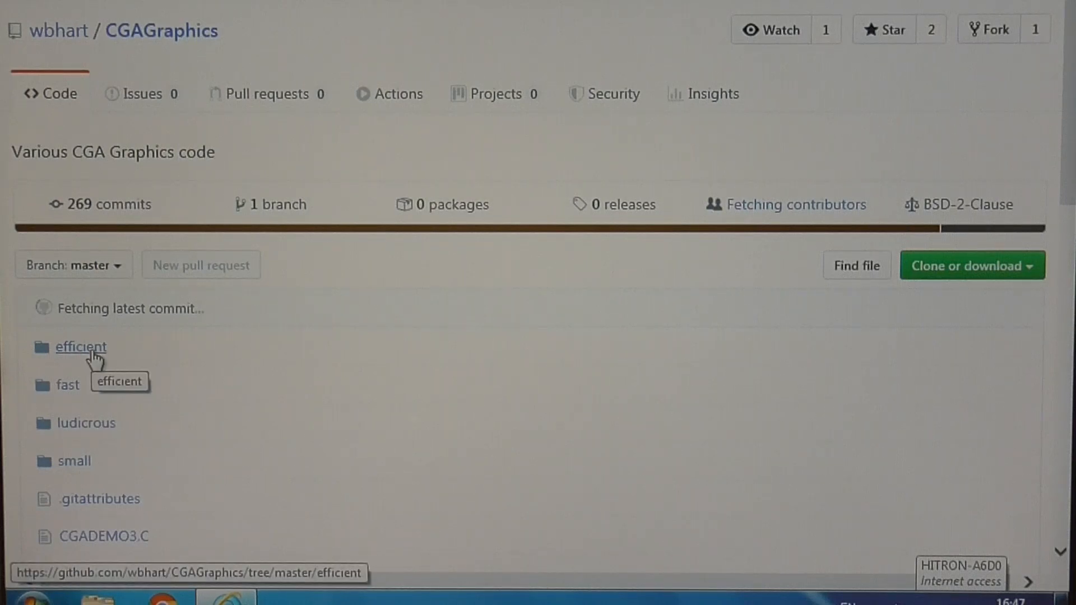
{"action": "mouse_move", "coordinate": [75, 478]}
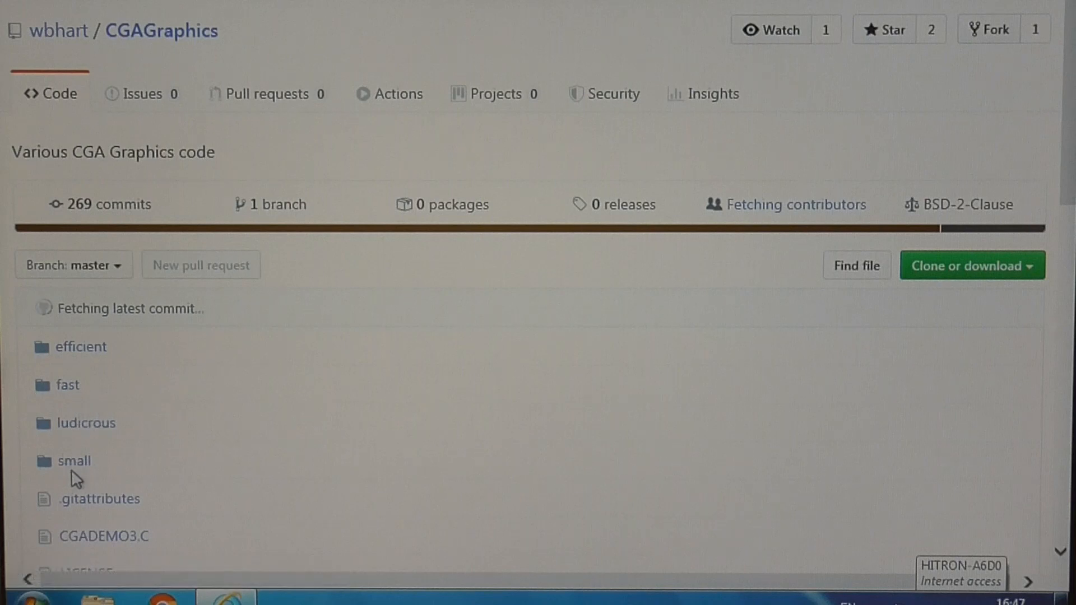
{"action": "mouse_move", "coordinate": [120, 356]}
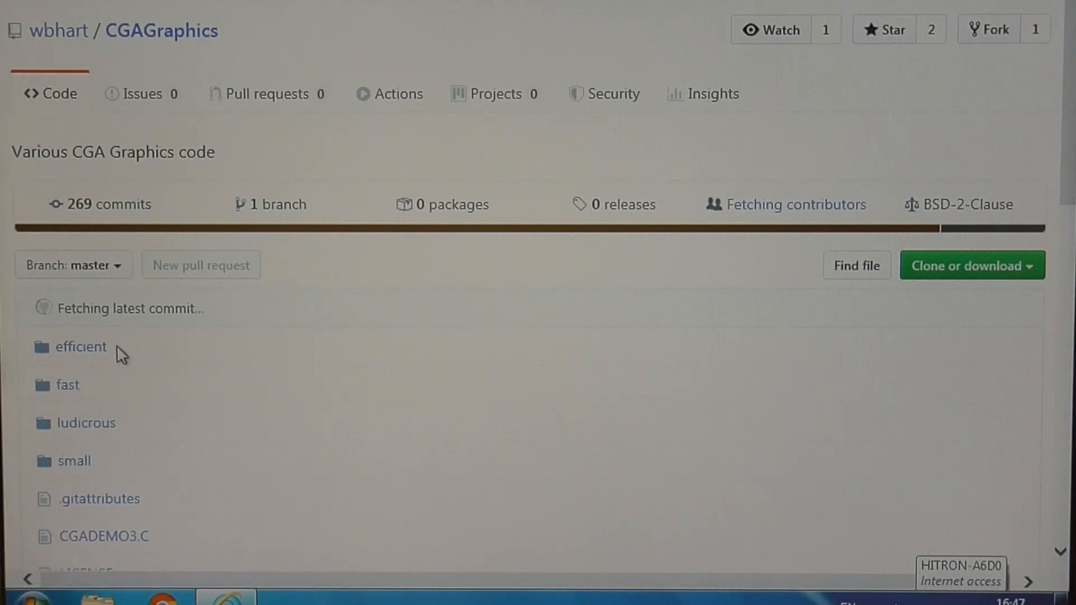
{"action": "mouse_move", "coordinate": [68, 385]}
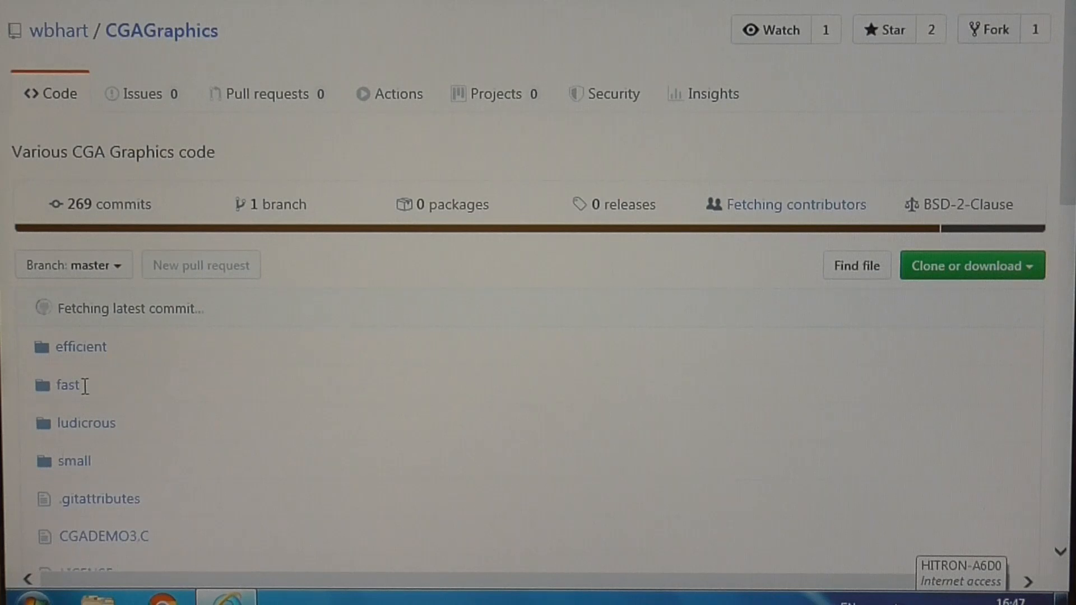
{"action": "mouse_move", "coordinate": [74, 461]}
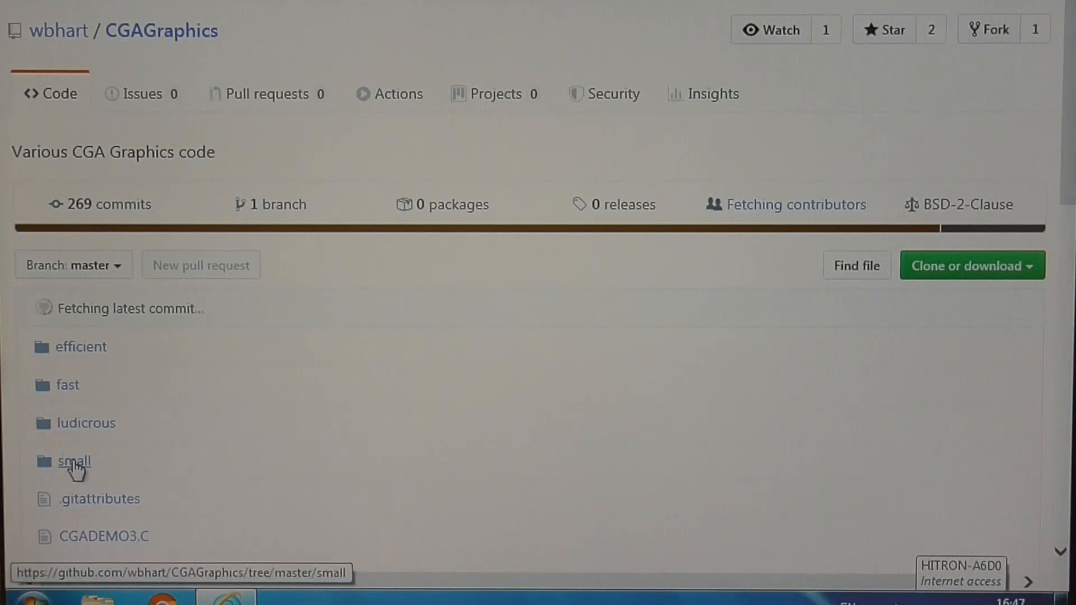
View the small folder's README.TXT describing cga_draw_line alongside line.asm
{"action": "left_click", "coordinate": [74, 460]}
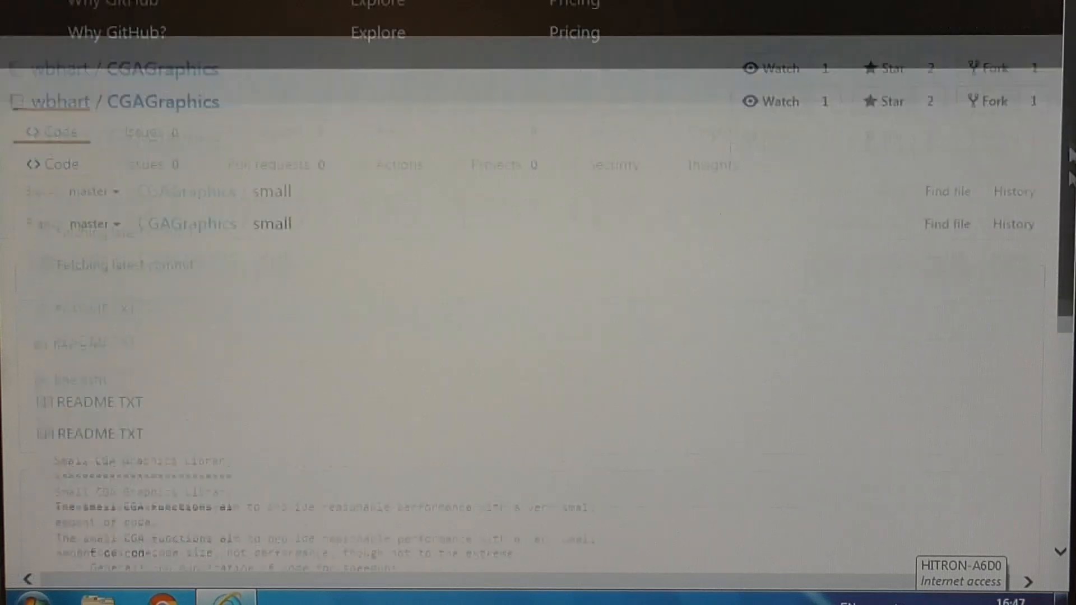
{"action": "scroll", "scroll_direction": "down", "scroll_amount": 3}
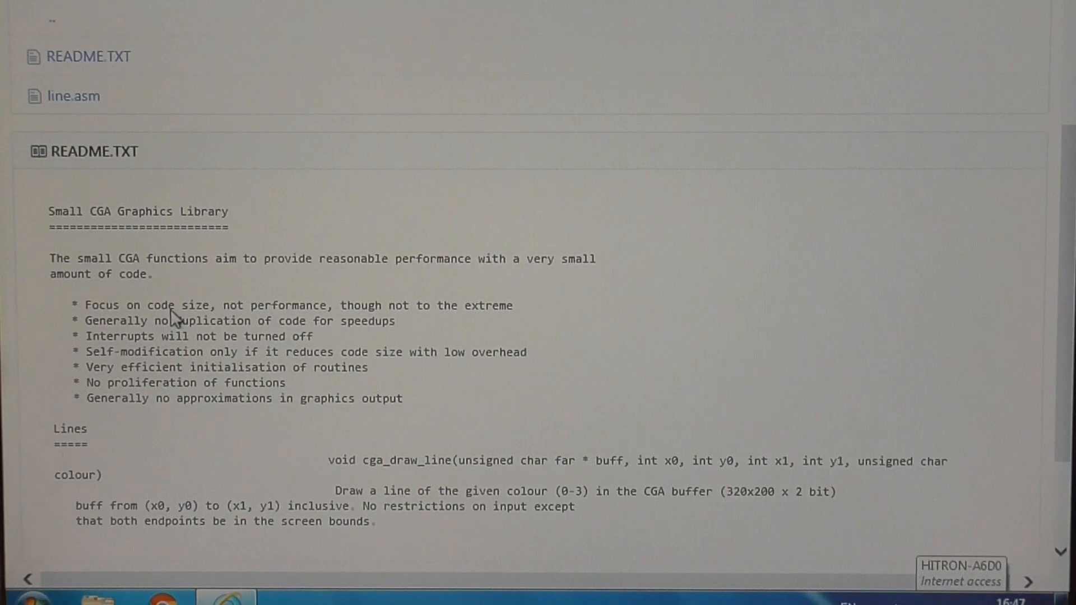
{"action": "mouse_move", "coordinate": [261, 317]}
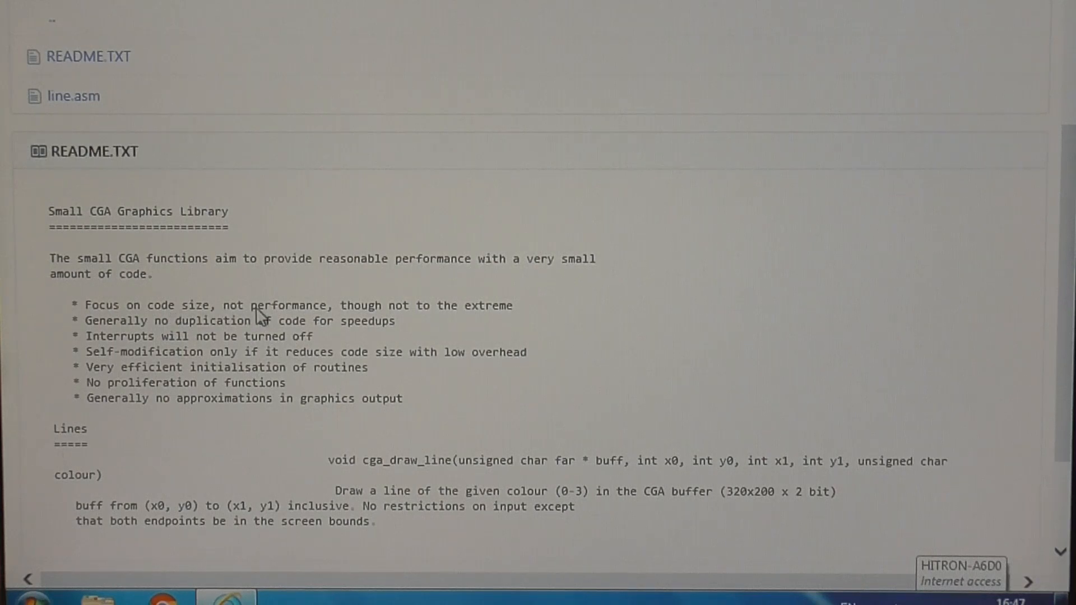
{"action": "mouse_move", "coordinate": [426, 323]}
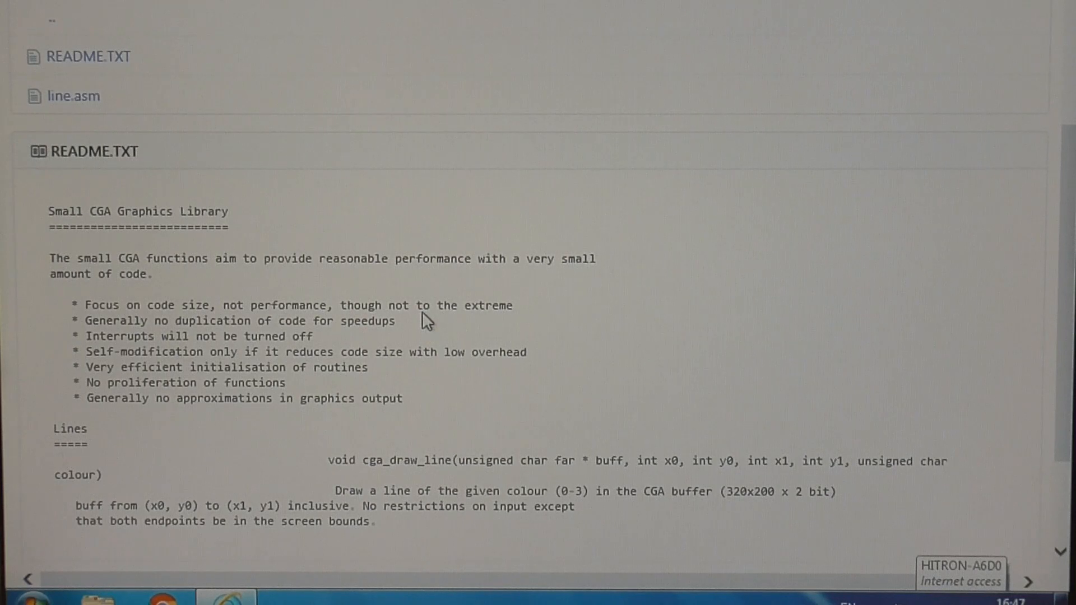
{"action": "mouse_move", "coordinate": [288, 192]}
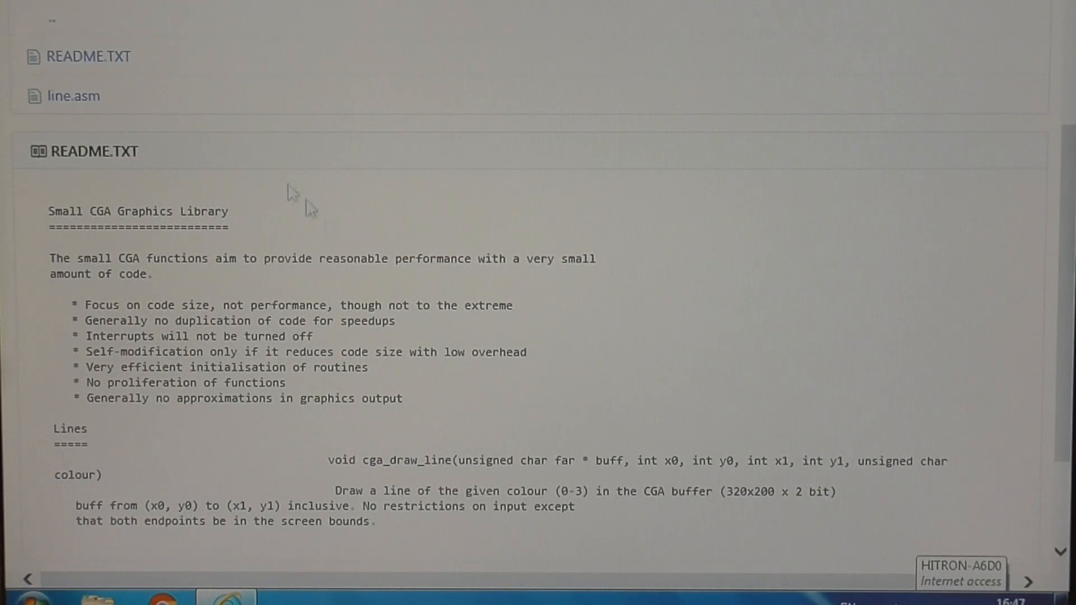
{"action": "mouse_move", "coordinate": [41, 78]}
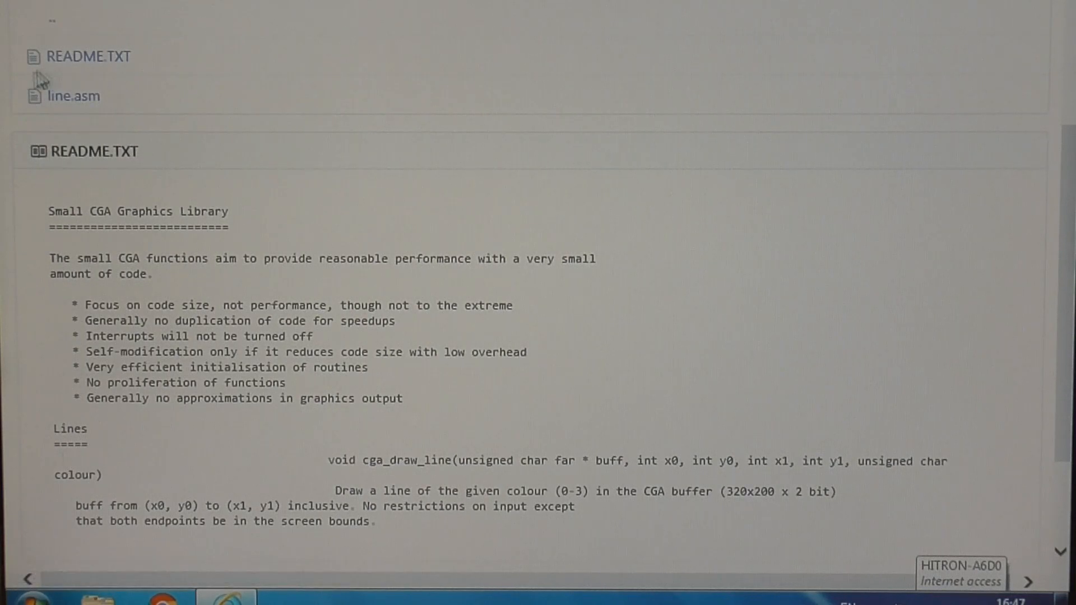
{"action": "mouse_move", "coordinate": [72, 96]}
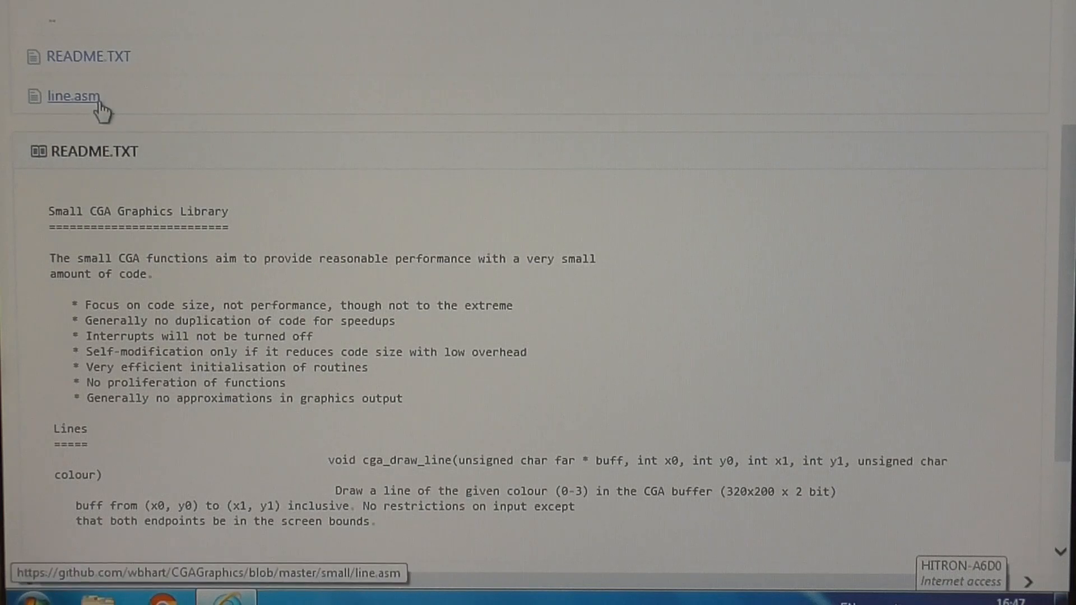
{"action": "mouse_move", "coordinate": [109, 100]}
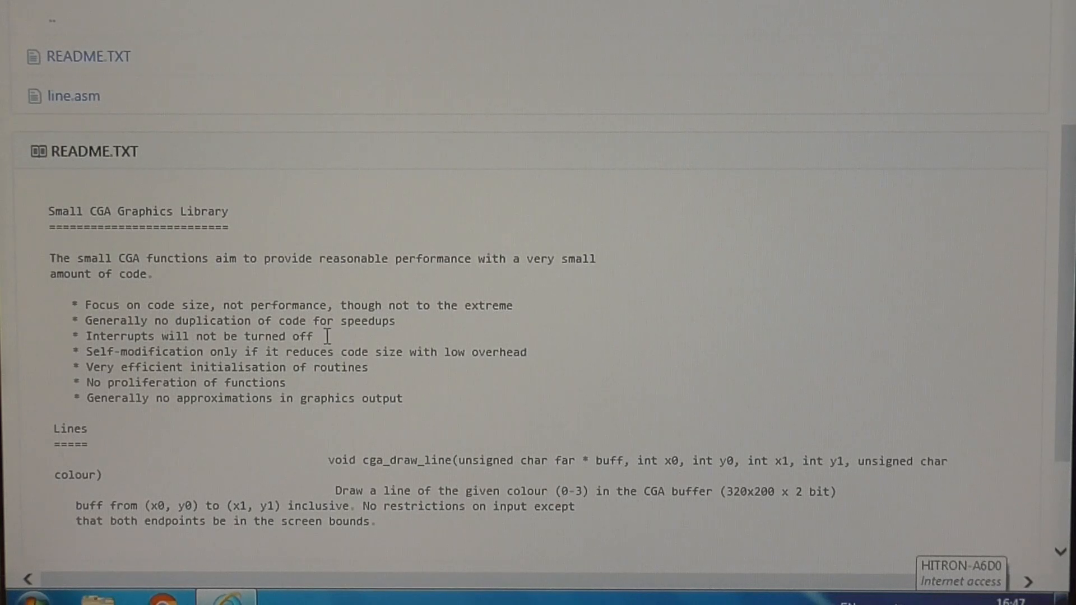
{"action": "mouse_move", "coordinate": [378, 460]}
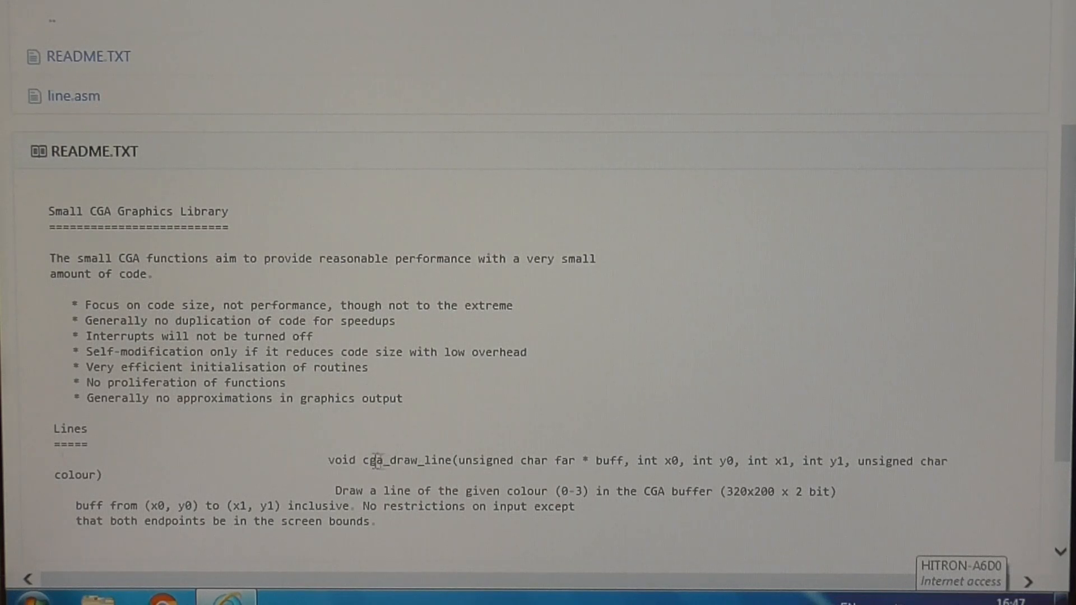
{"action": "mouse_move", "coordinate": [466, 531]}
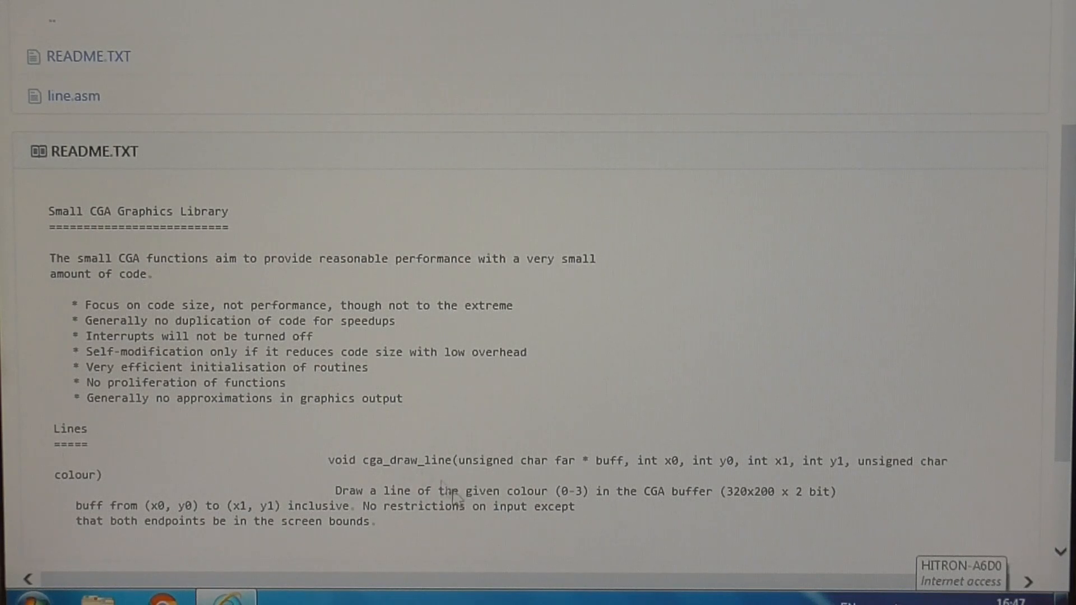
{"action": "mouse_move", "coordinate": [445, 481]}
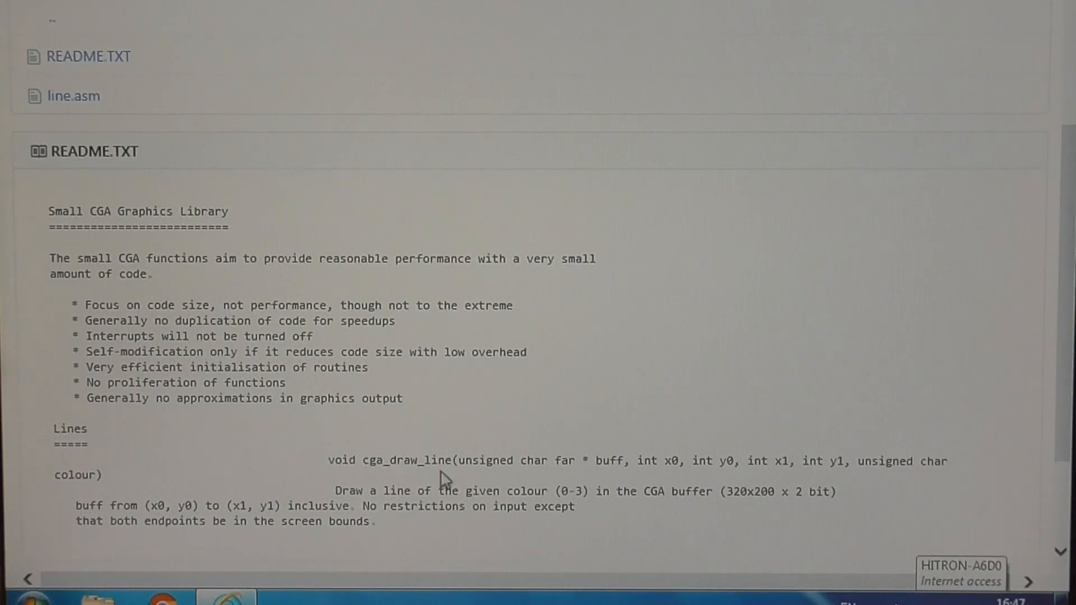
{"action": "mouse_move", "coordinate": [631, 466]}
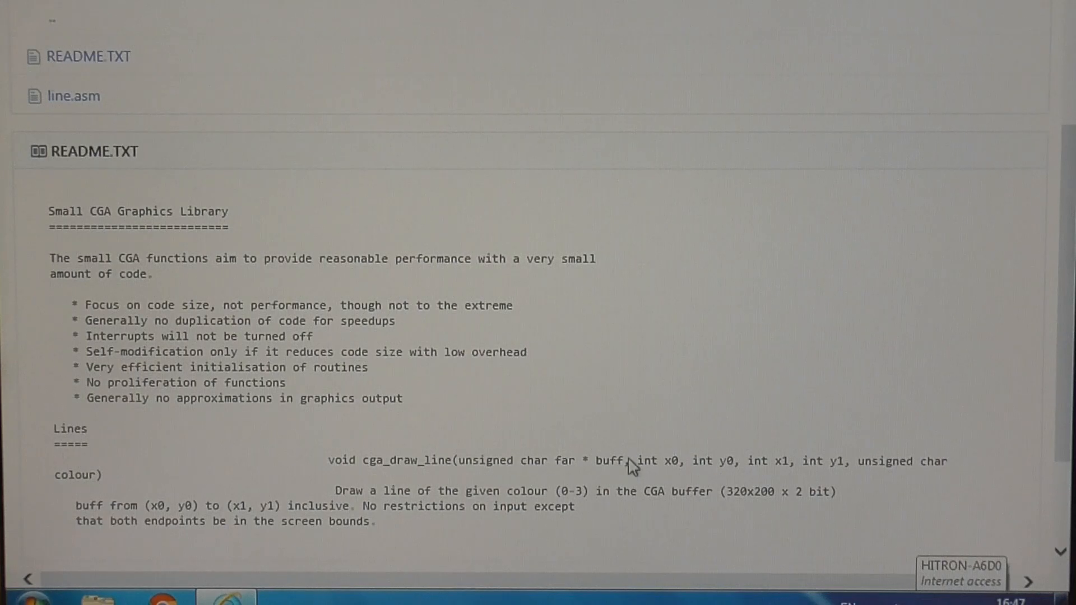
{"action": "mouse_move", "coordinate": [501, 467]}
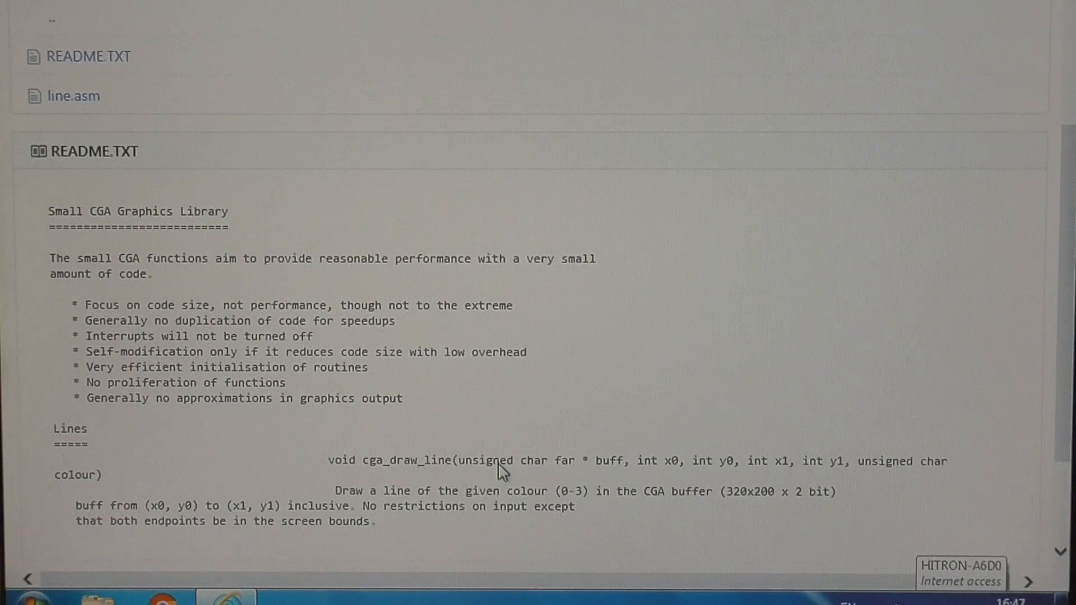
{"action": "mouse_move", "coordinate": [586, 498]}
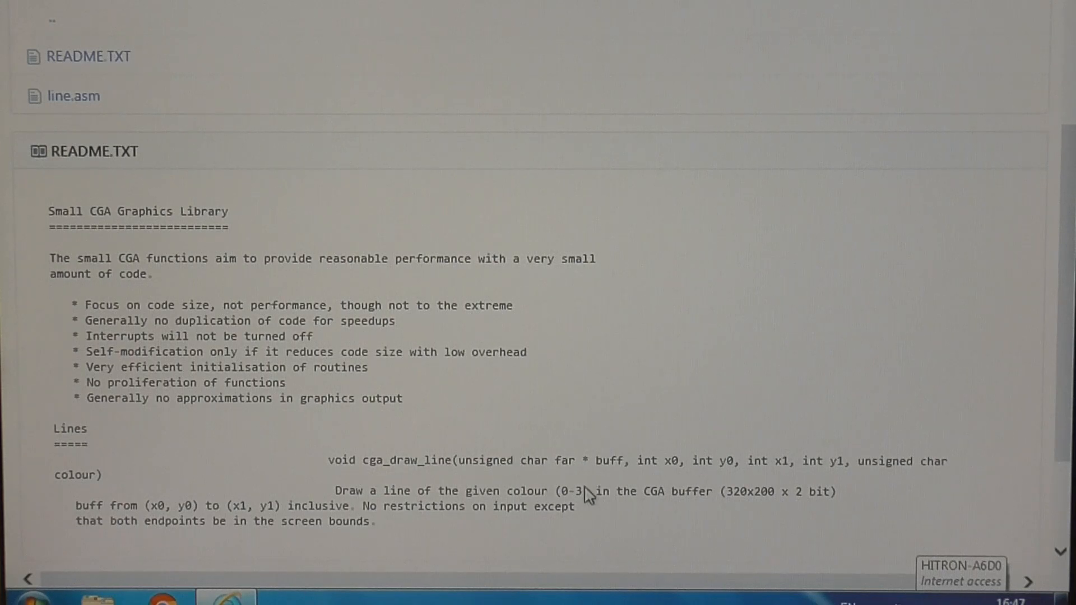
{"action": "mouse_move", "coordinate": [795, 478]}
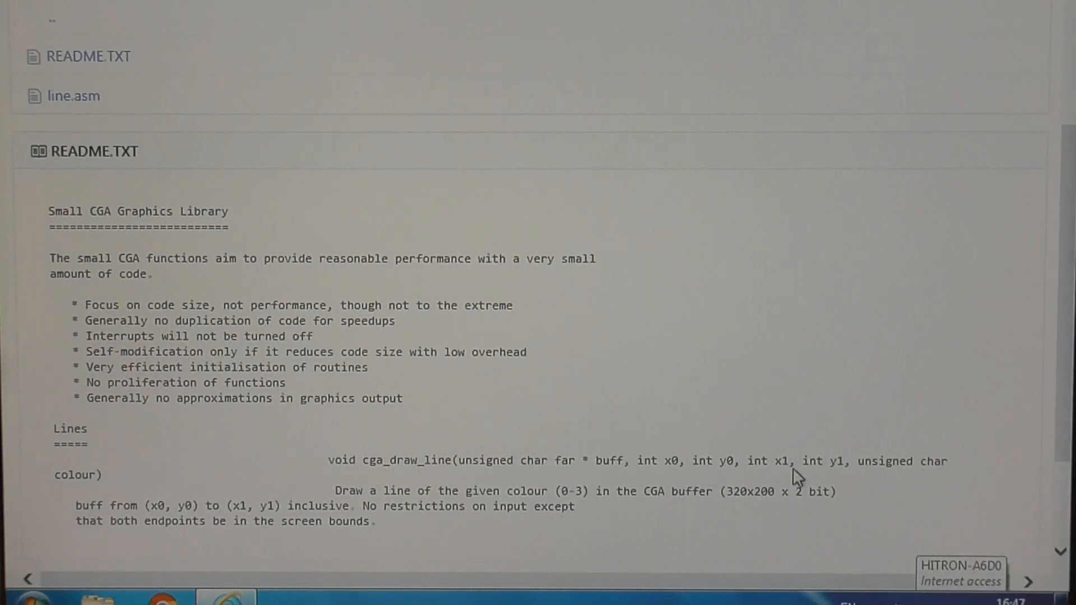
{"action": "mouse_move", "coordinate": [866, 473]}
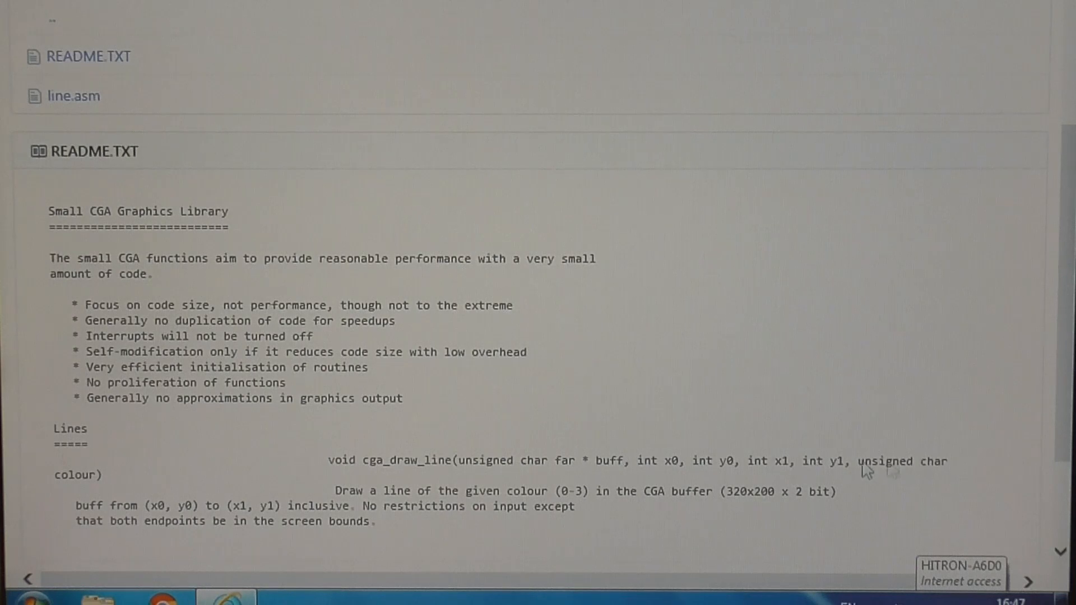
{"action": "mouse_move", "coordinate": [348, 537]}
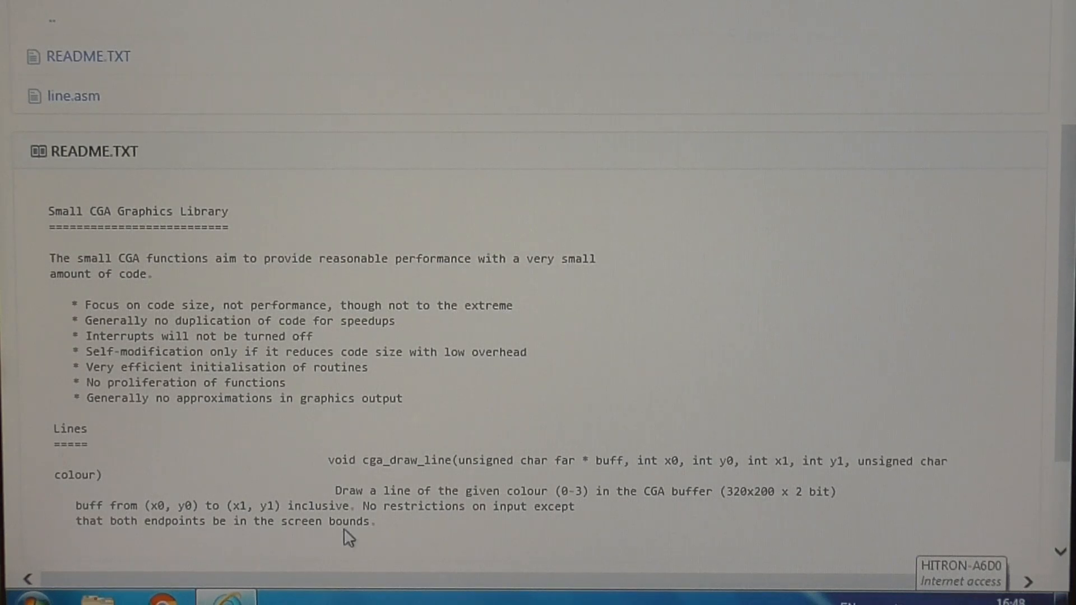
{"action": "mouse_move", "coordinate": [81, 129]}
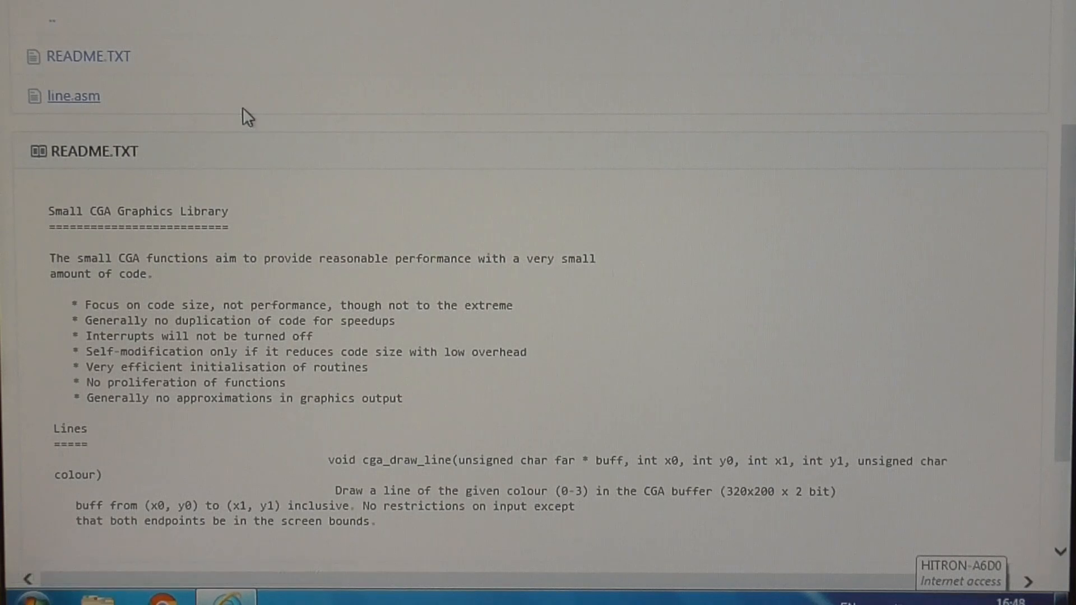
Read line.asm's cga_draw_line assembly source down to its END line
{"action": "left_click", "coordinate": [74, 95]}
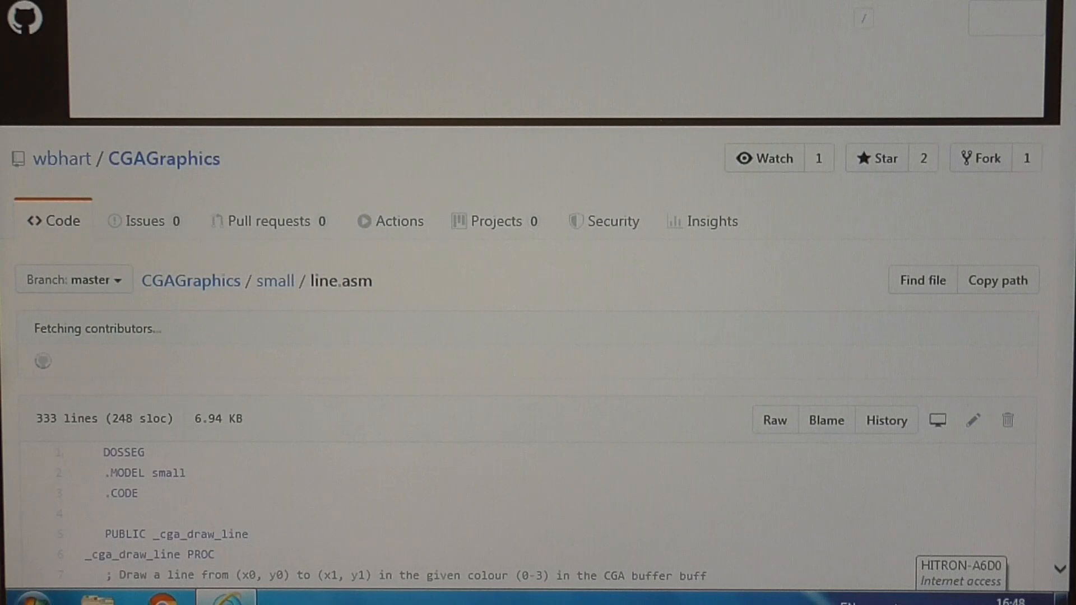
{"action": "scroll", "scroll_direction": "down", "scroll_amount": 3}
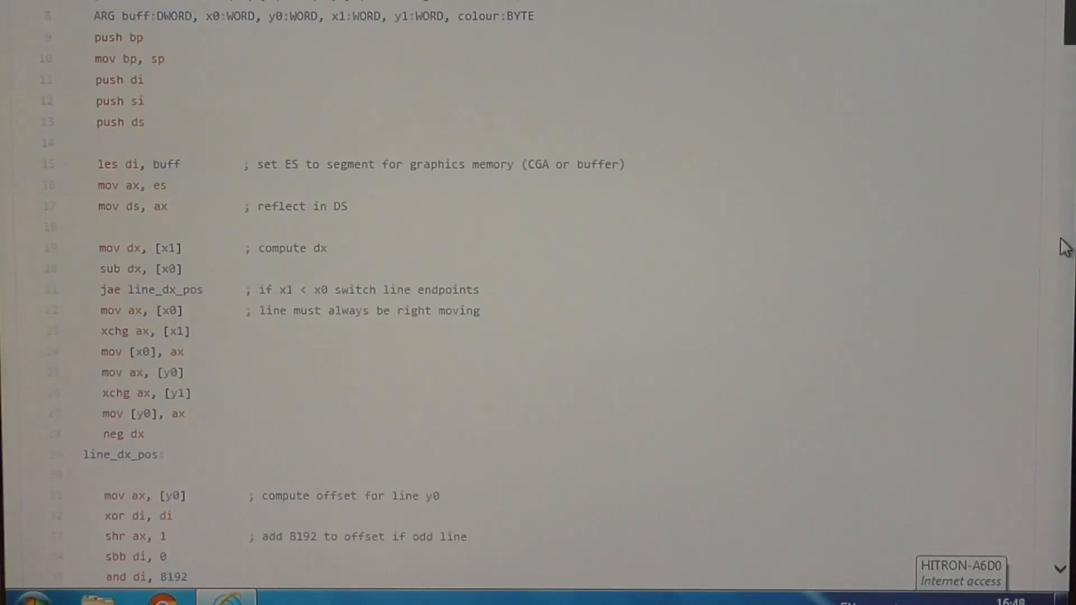
{"action": "scroll", "scroll_direction": "down", "scroll_amount": 3}
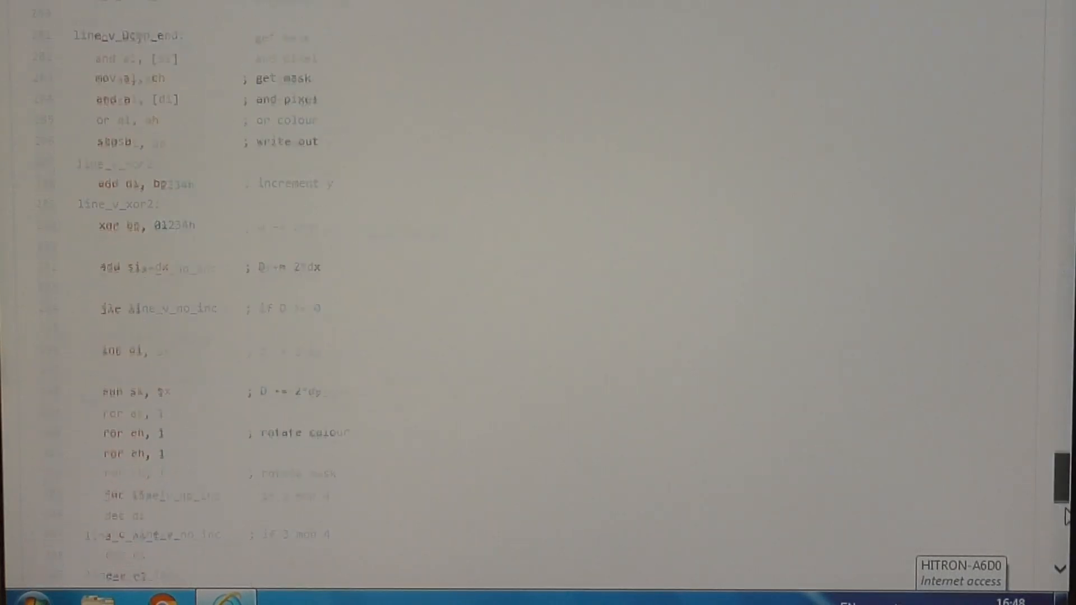
{"action": "scroll", "scroll_direction": "down", "scroll_amount": 3}
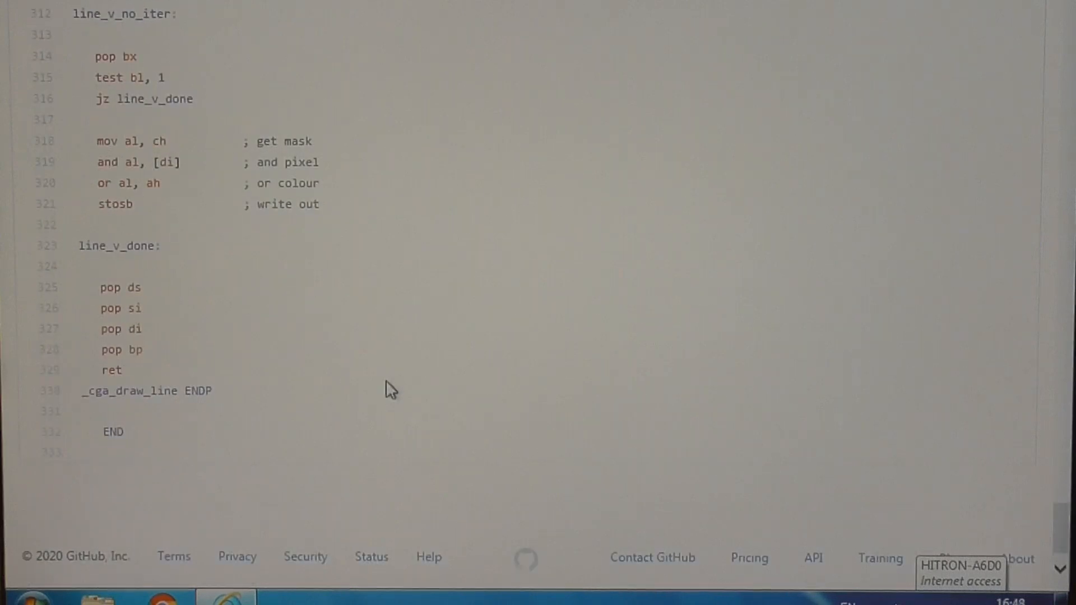
{"action": "mouse_move", "coordinate": [268, 439]}
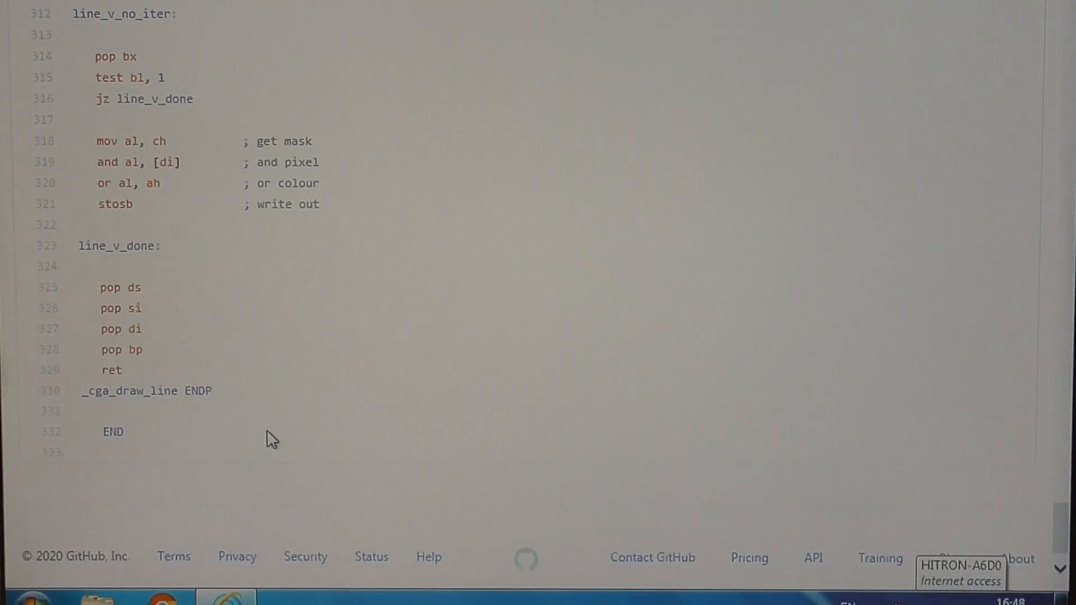
{"action": "mouse_move", "coordinate": [331, 249]}
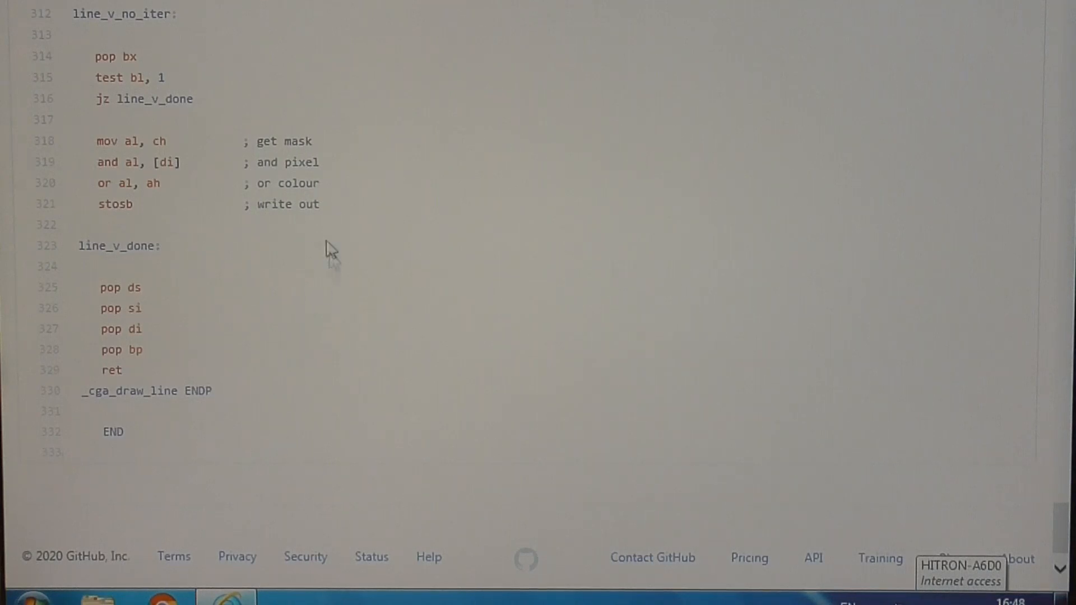
{"action": "mouse_move", "coordinate": [169, 348]}
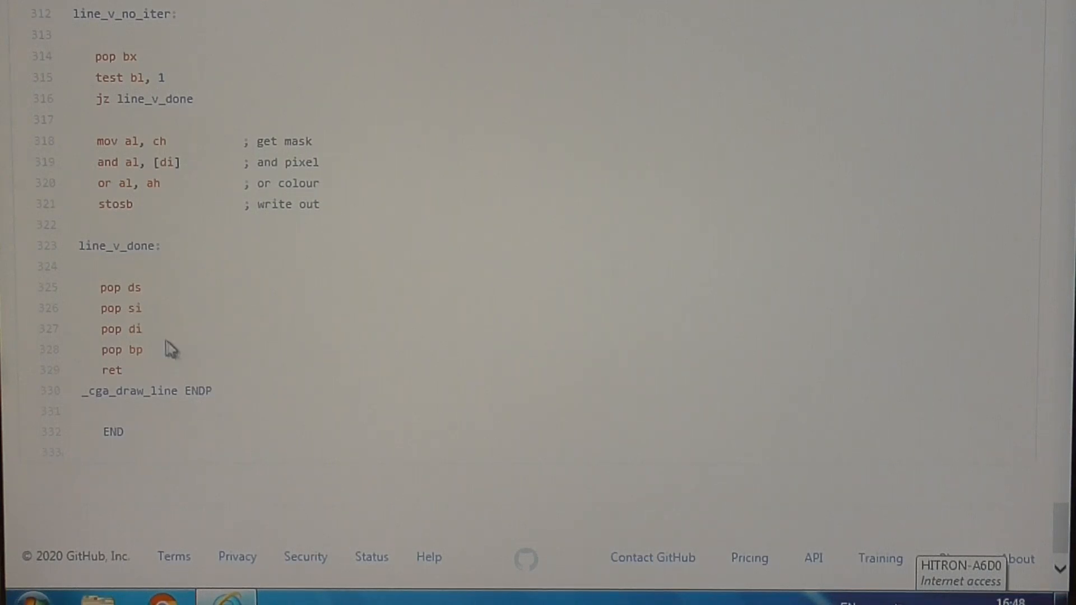
{"action": "mouse_move", "coordinate": [226, 401]}
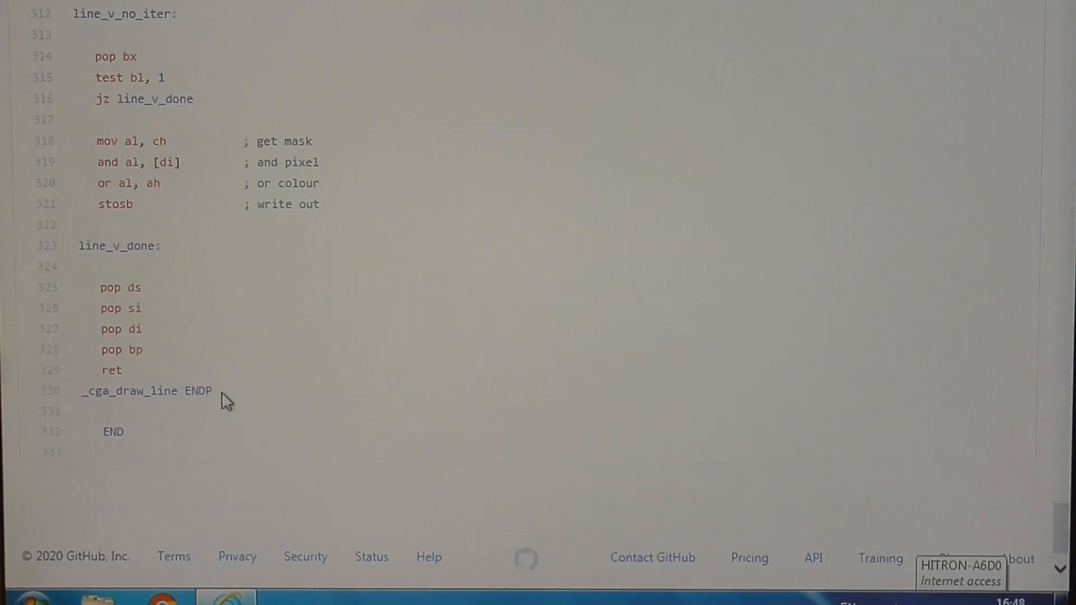
{"action": "mouse_move", "coordinate": [209, 96]}
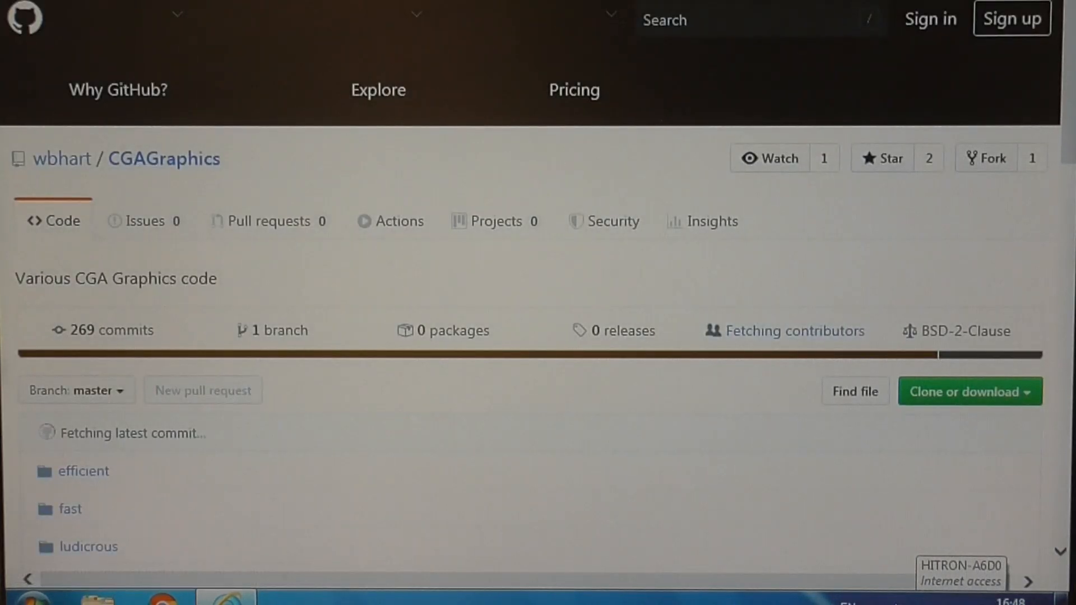
{"action": "scroll", "scroll_direction": "down", "scroll_amount": 3}
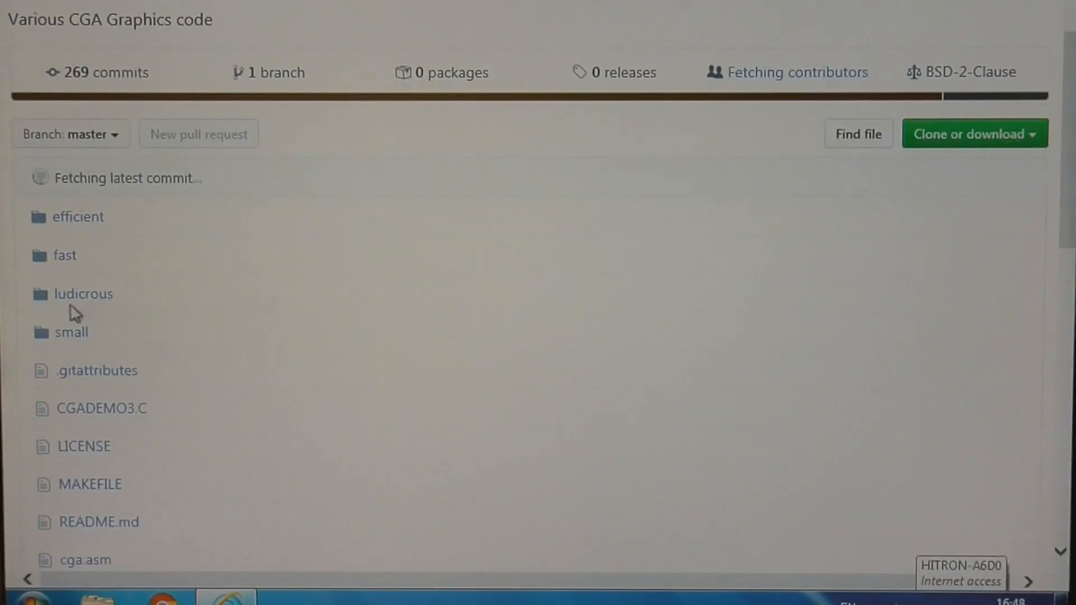
{"action": "mouse_move", "coordinate": [65, 256]}
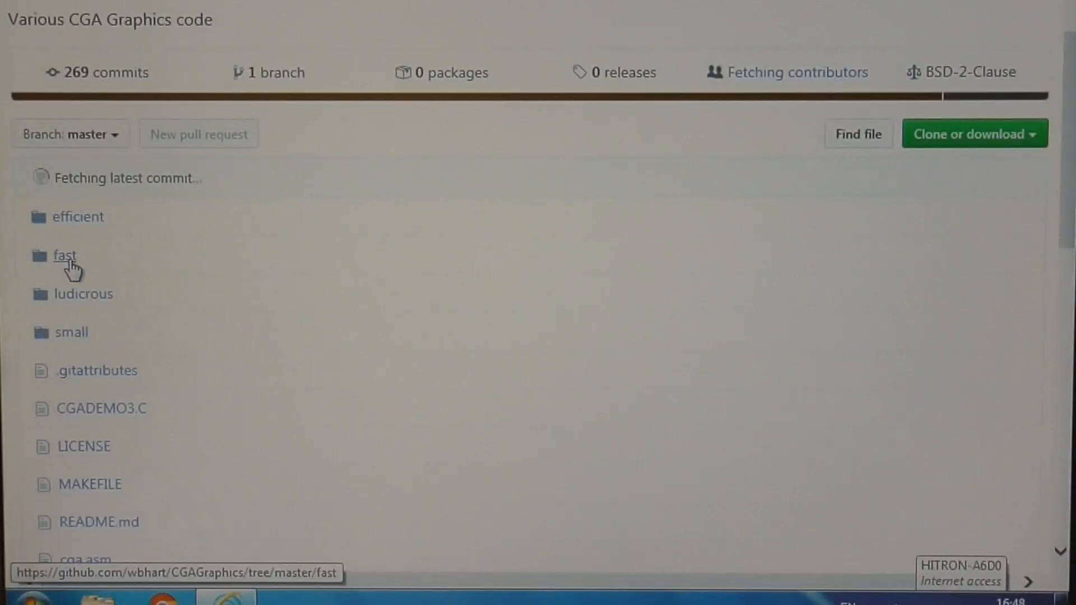
{"action": "mouse_move", "coordinate": [159, 296]}
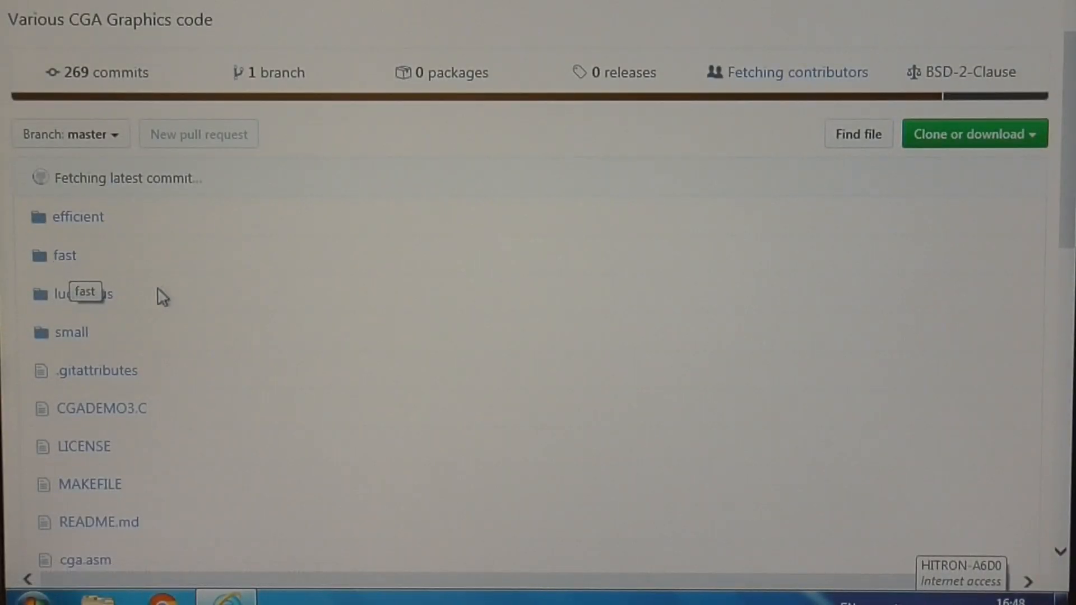
{"action": "mouse_move", "coordinate": [82, 294]}
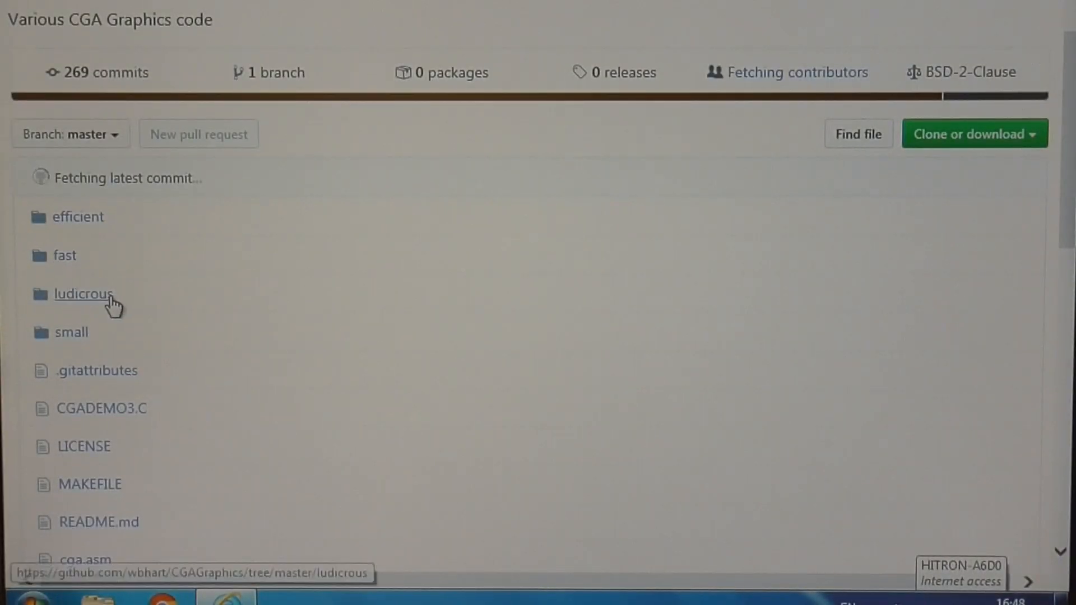
{"action": "mouse_move", "coordinate": [82, 294]}
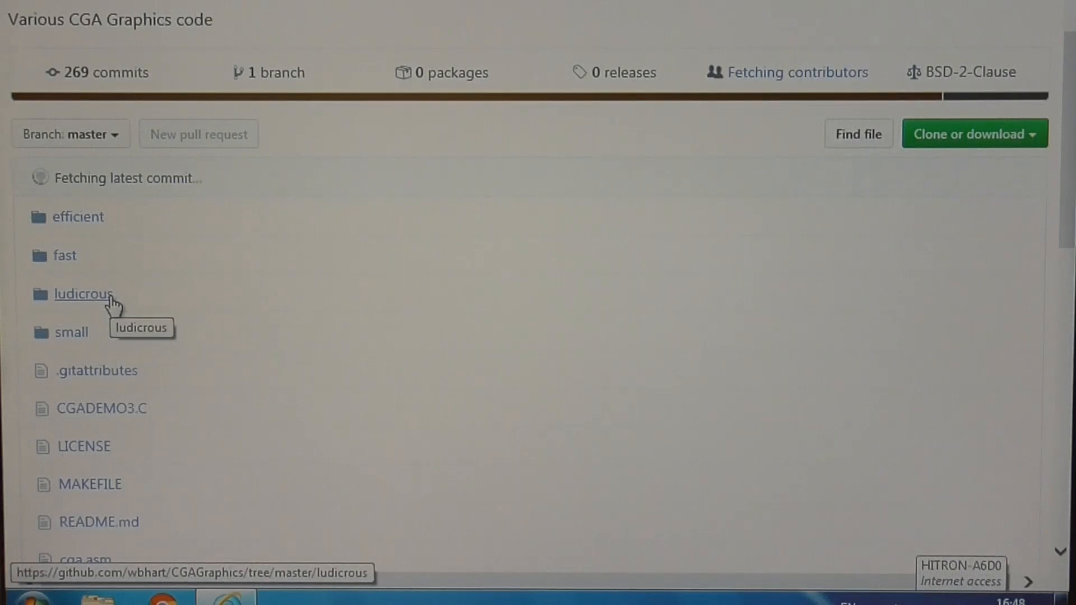
{"action": "mouse_move", "coordinate": [89, 220]}
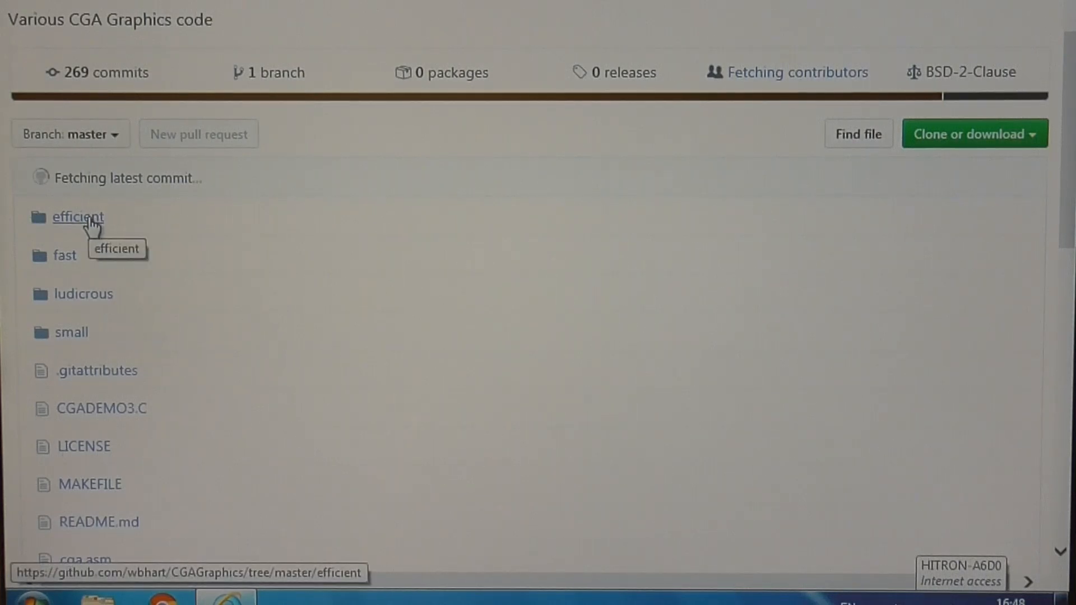
{"action": "mouse_move", "coordinate": [90, 320]}
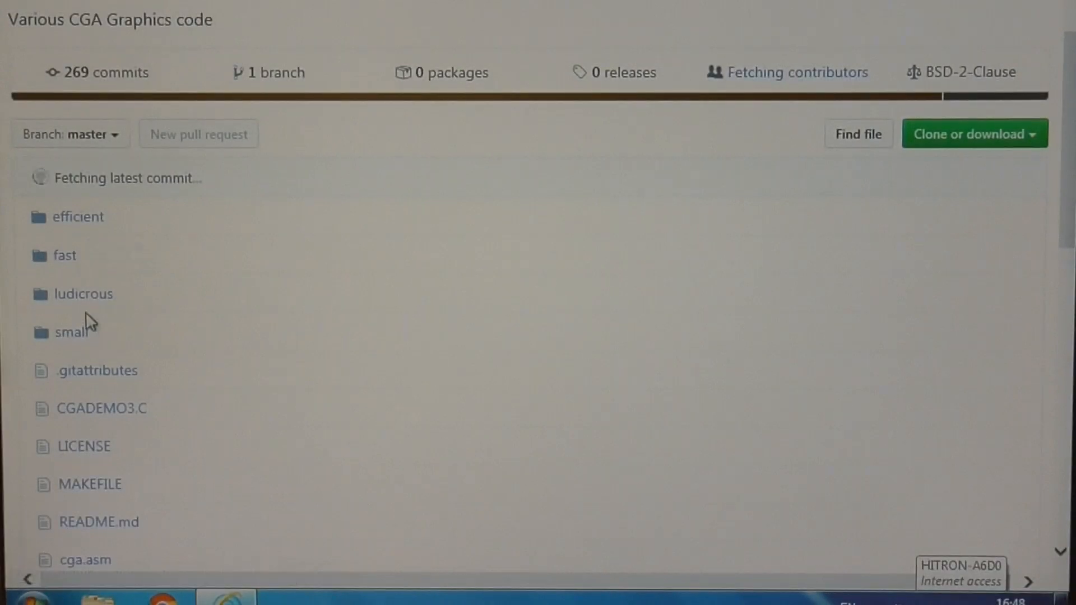
{"action": "mouse_move", "coordinate": [82, 264]}
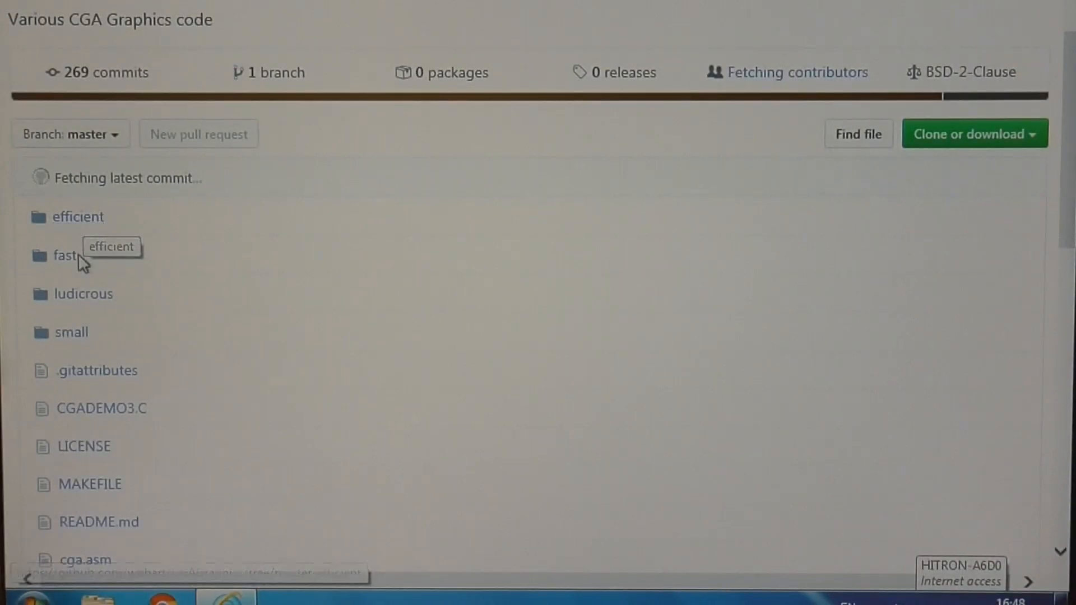
{"action": "mouse_move", "coordinate": [78, 216]}
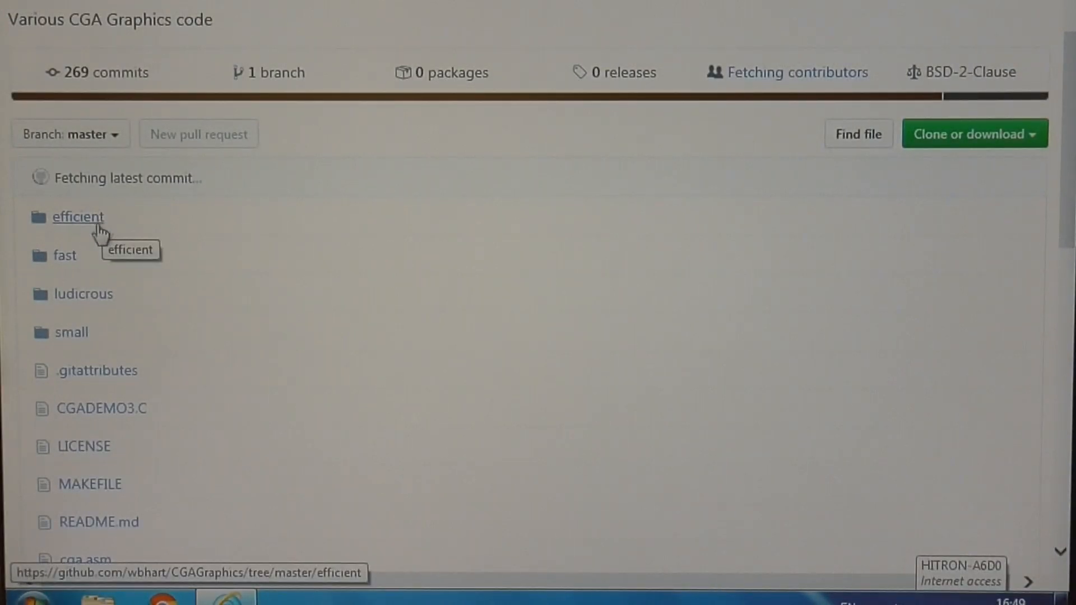
{"action": "mouse_move", "coordinate": [80, 259]}
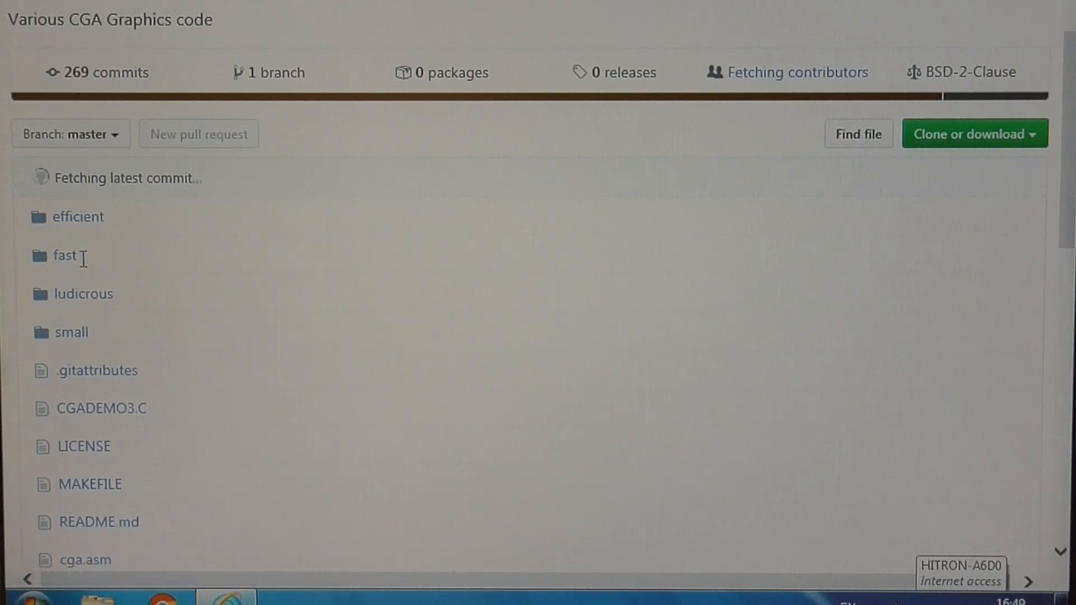
{"action": "mouse_move", "coordinate": [78, 216]}
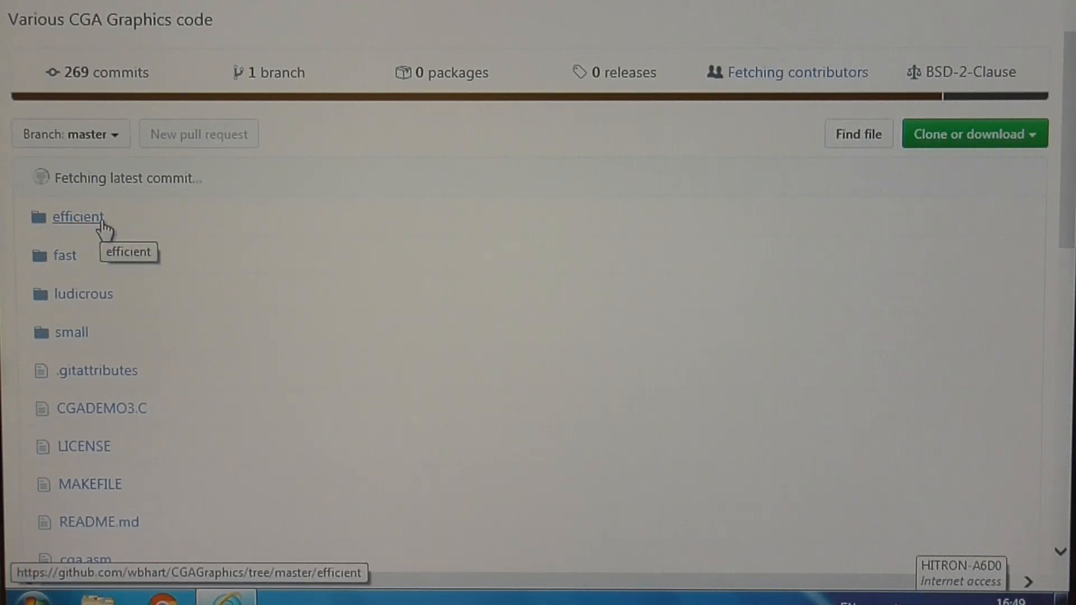
{"action": "mouse_move", "coordinate": [104, 356]}
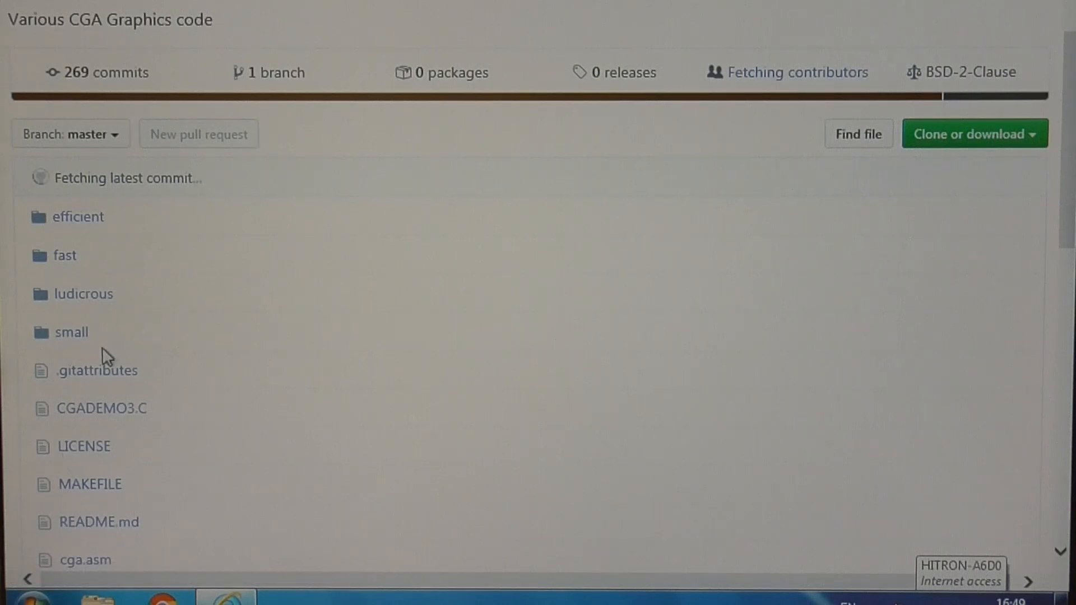
{"action": "mouse_move", "coordinate": [157, 267]}
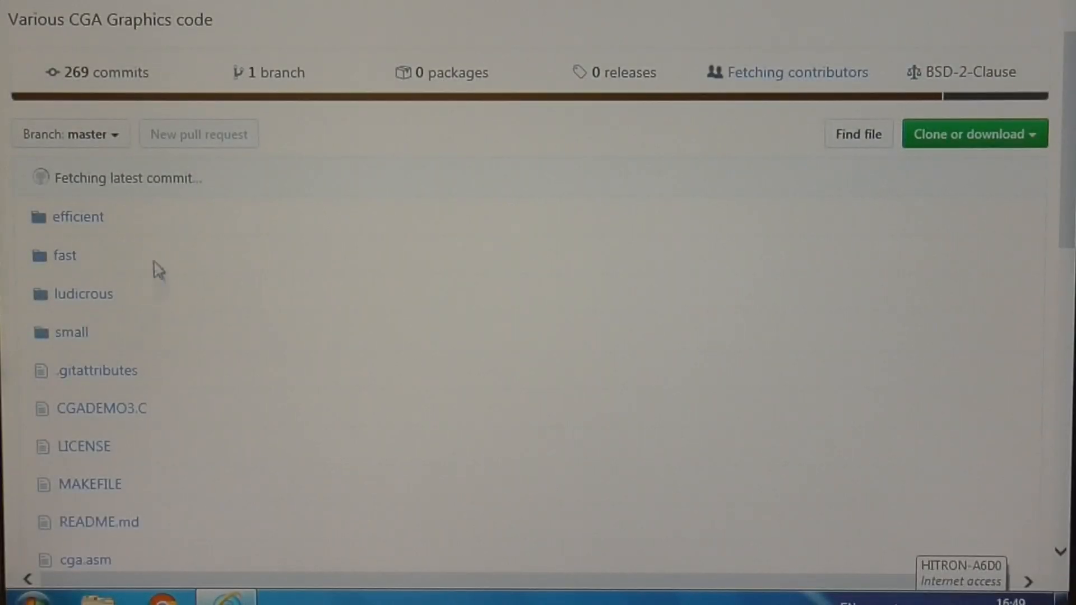
{"action": "mouse_move", "coordinate": [130, 274]}
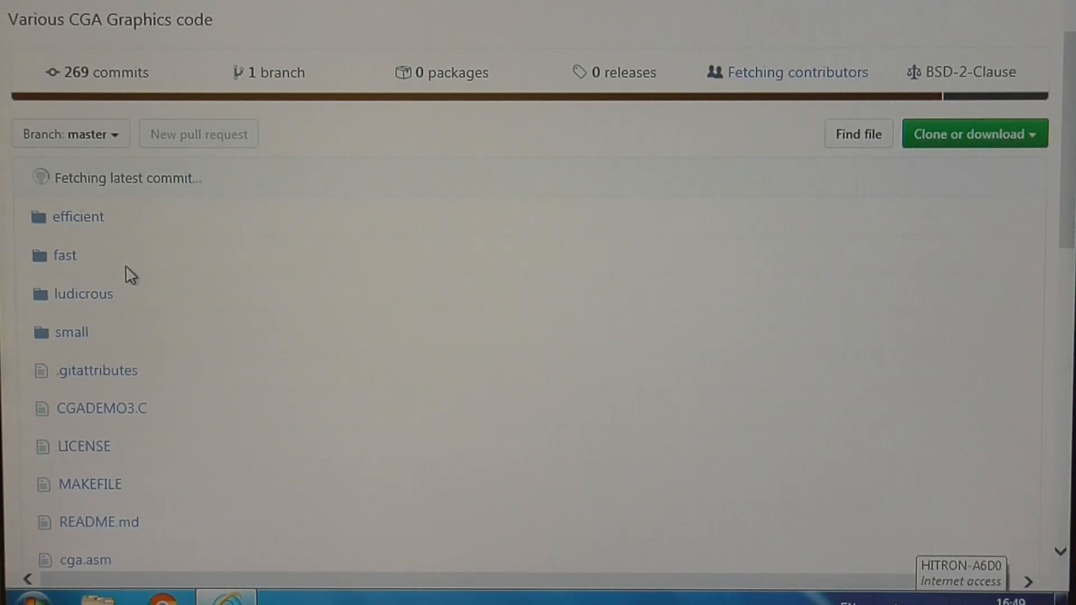
{"action": "mouse_move", "coordinate": [137, 286]}
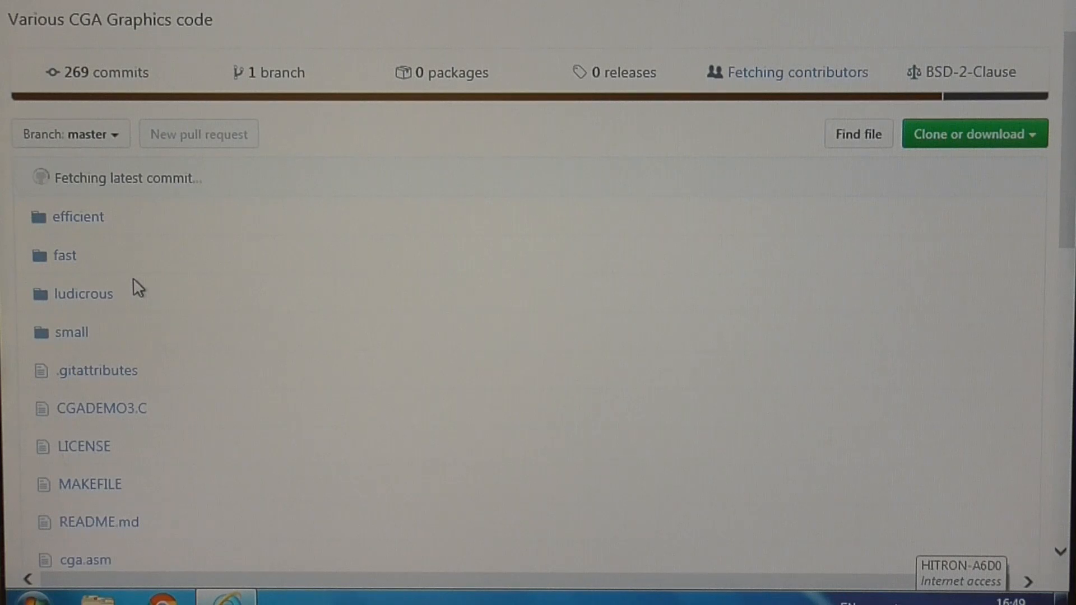
{"action": "mouse_move", "coordinate": [136, 275]}
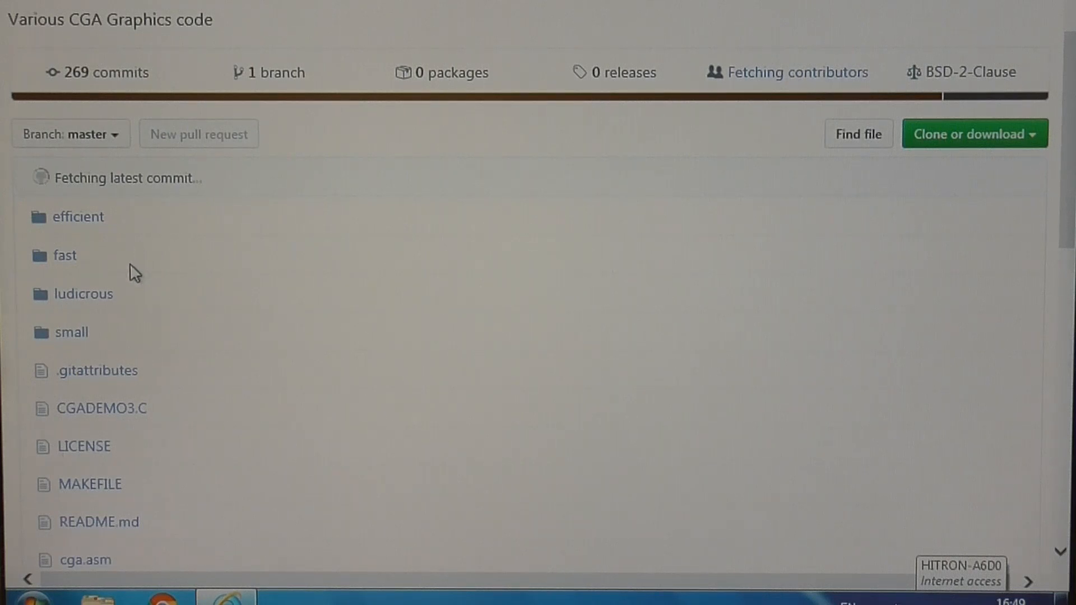
{"action": "mouse_move", "coordinate": [135, 259]}
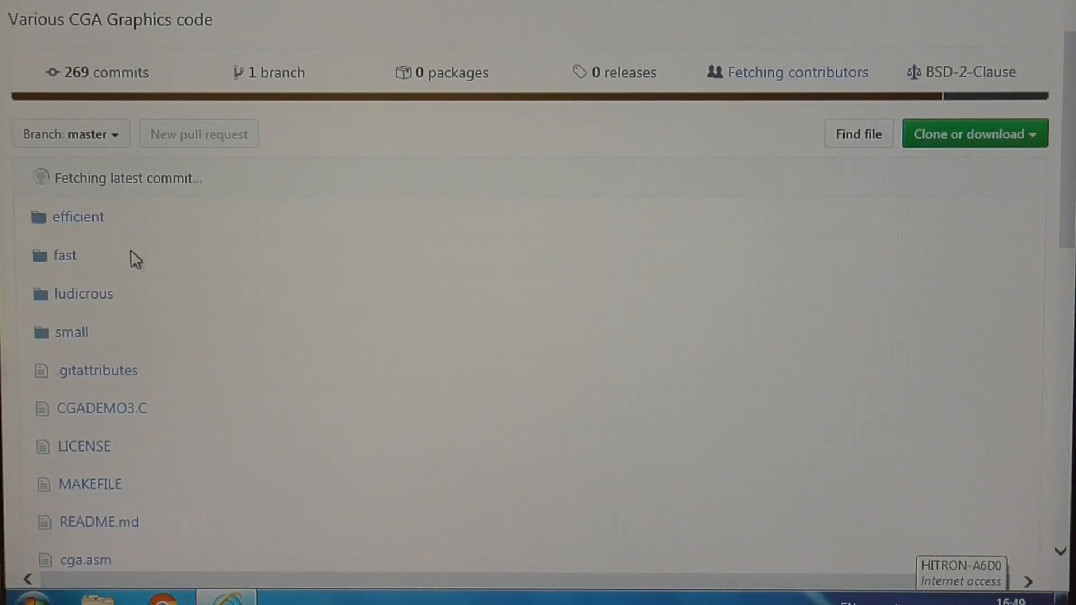
{"action": "mouse_move", "coordinate": [130, 265]}
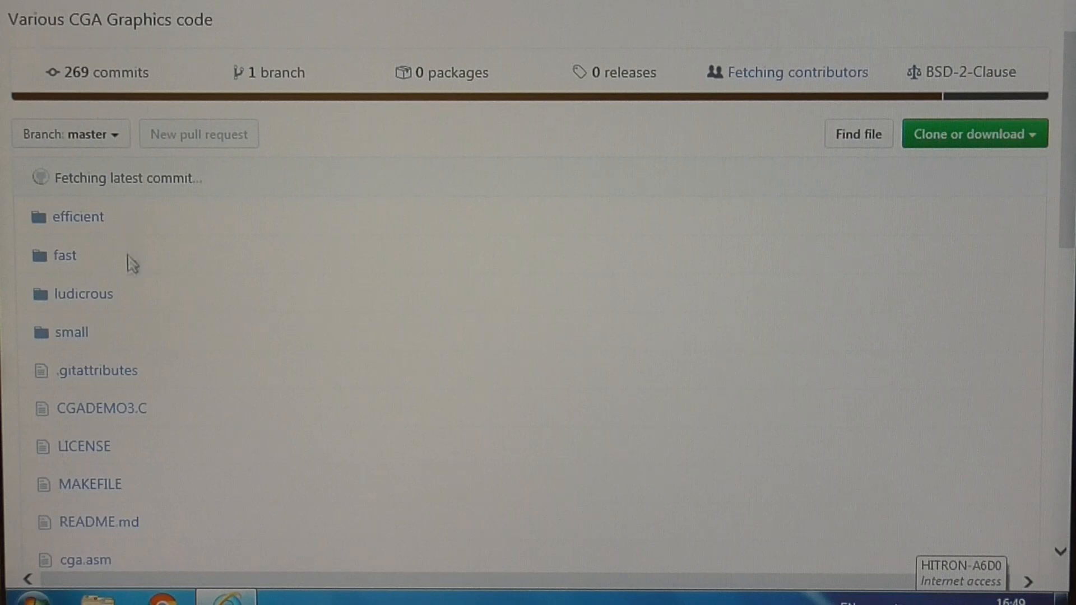
{"action": "mouse_move", "coordinate": [77, 216]}
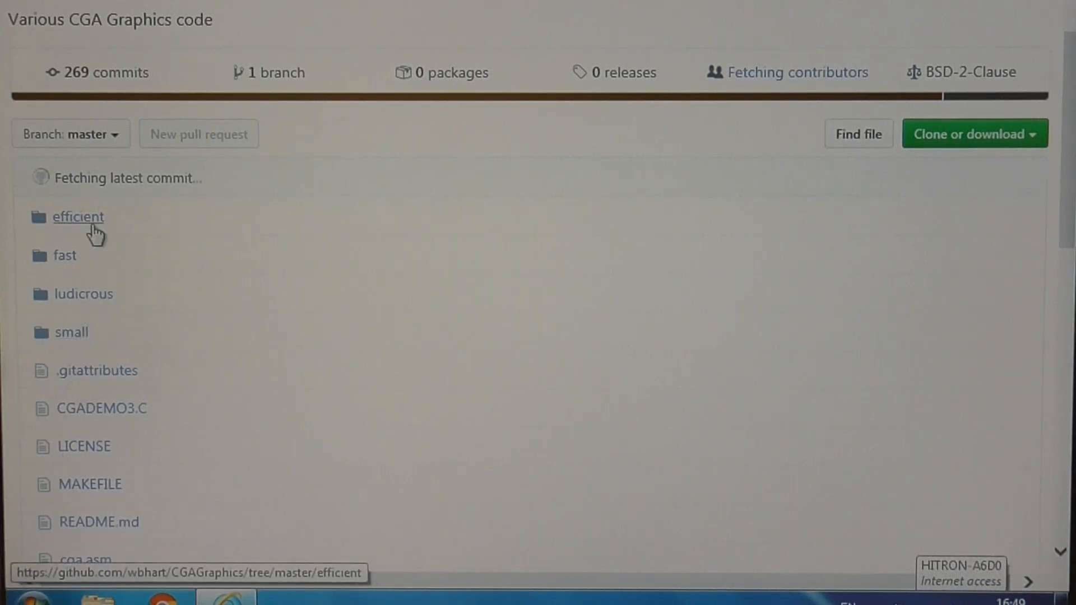
{"action": "mouse_move", "coordinate": [102, 334]}
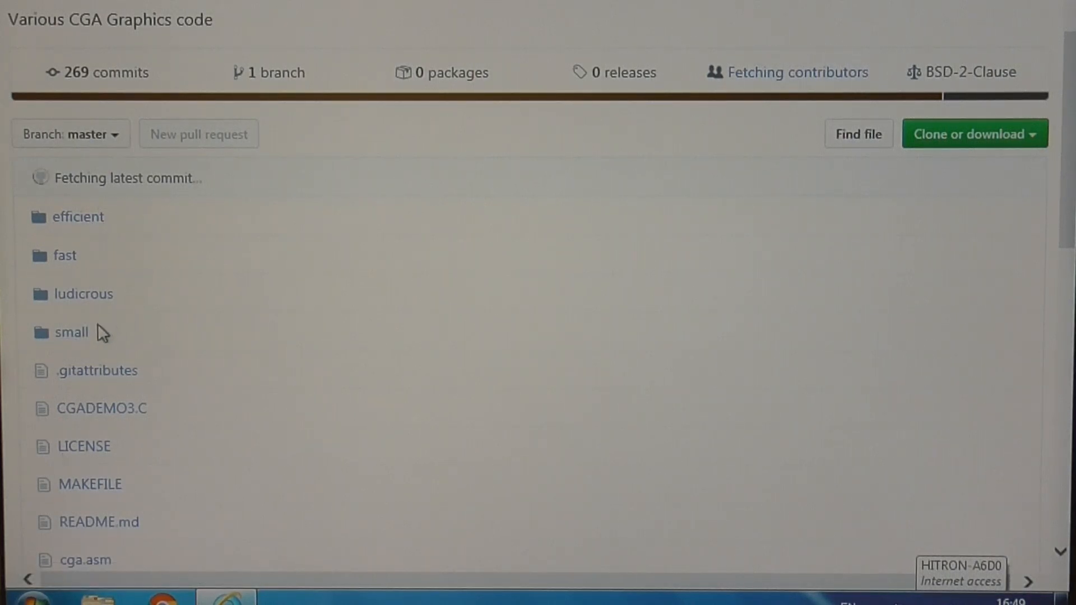
{"action": "mouse_move", "coordinate": [126, 262]}
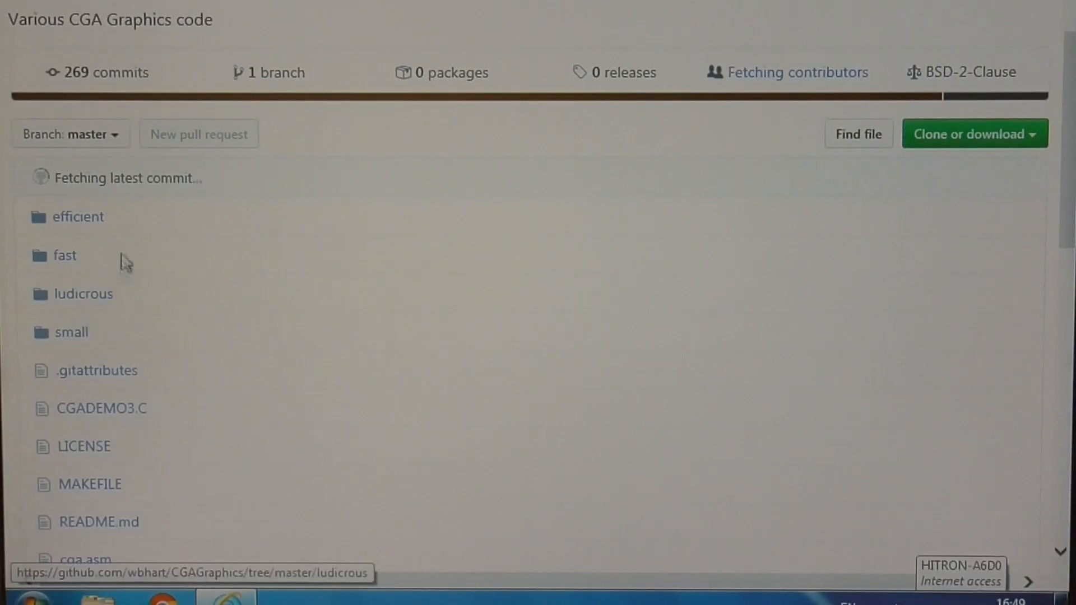
{"action": "mouse_move", "coordinate": [131, 233]}
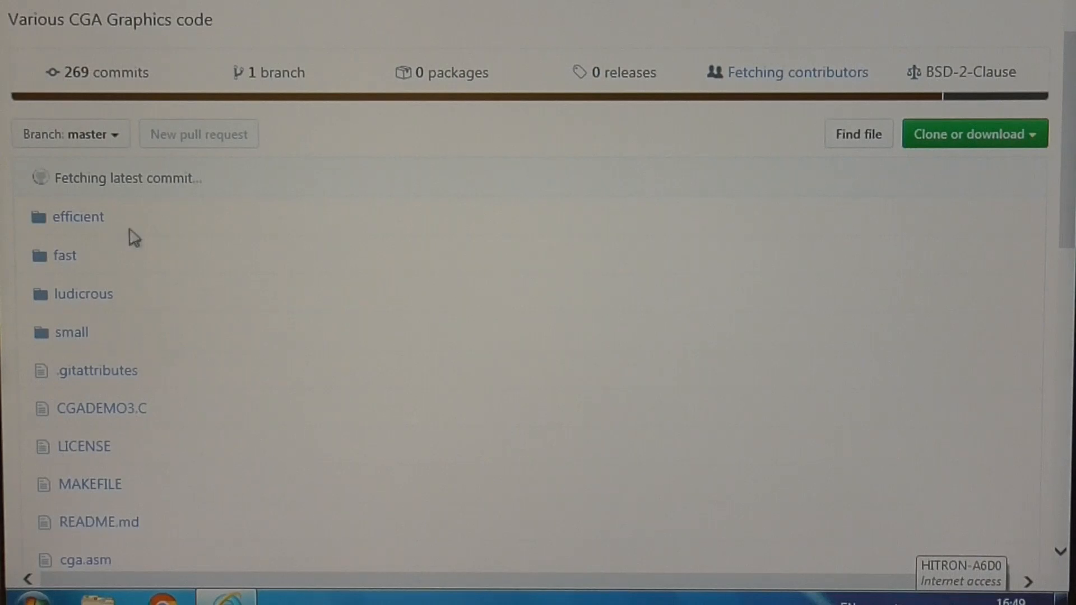
{"action": "mouse_move", "coordinate": [140, 304]}
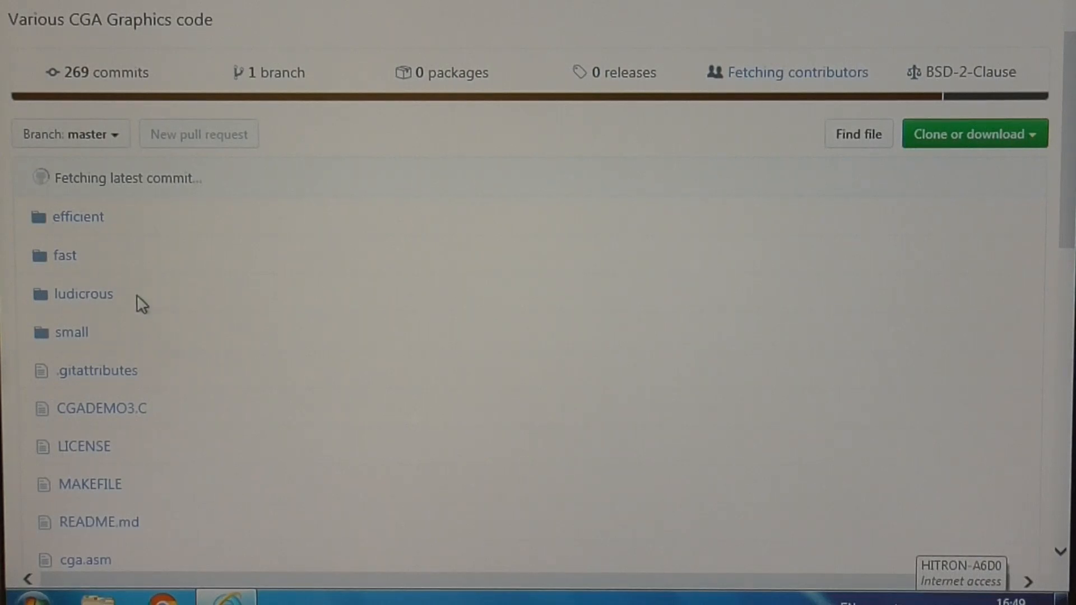
{"action": "mouse_move", "coordinate": [116, 268]}
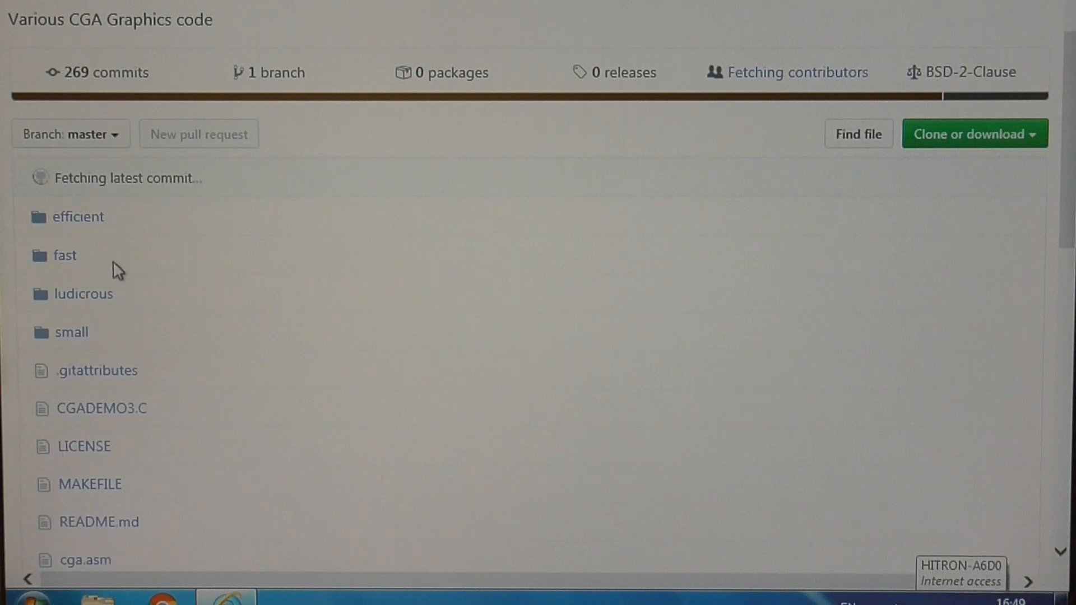
{"action": "mouse_move", "coordinate": [126, 338]}
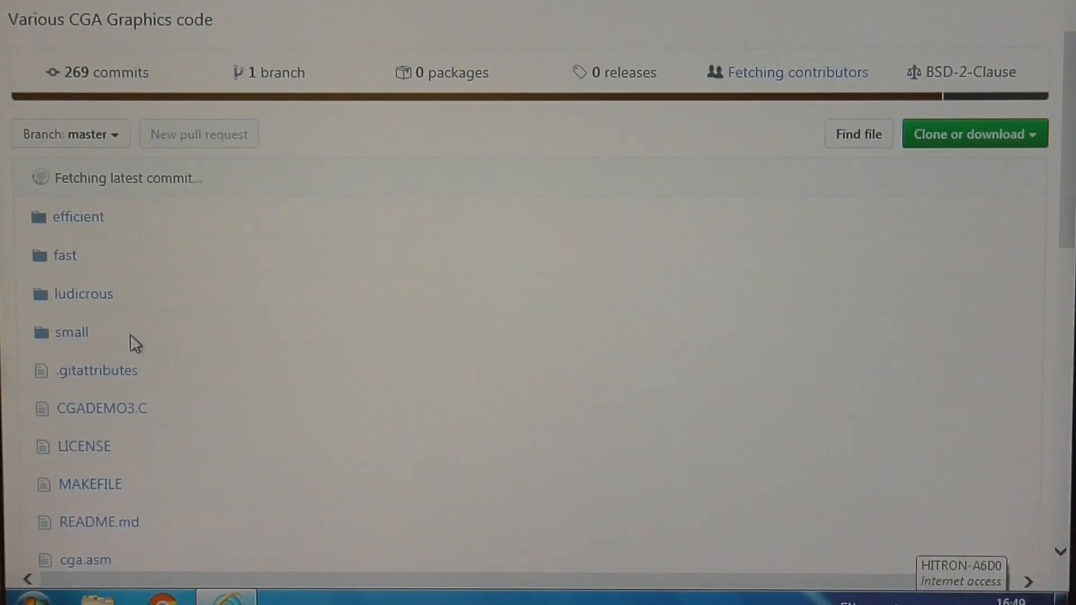
{"action": "mouse_move", "coordinate": [163, 75]}
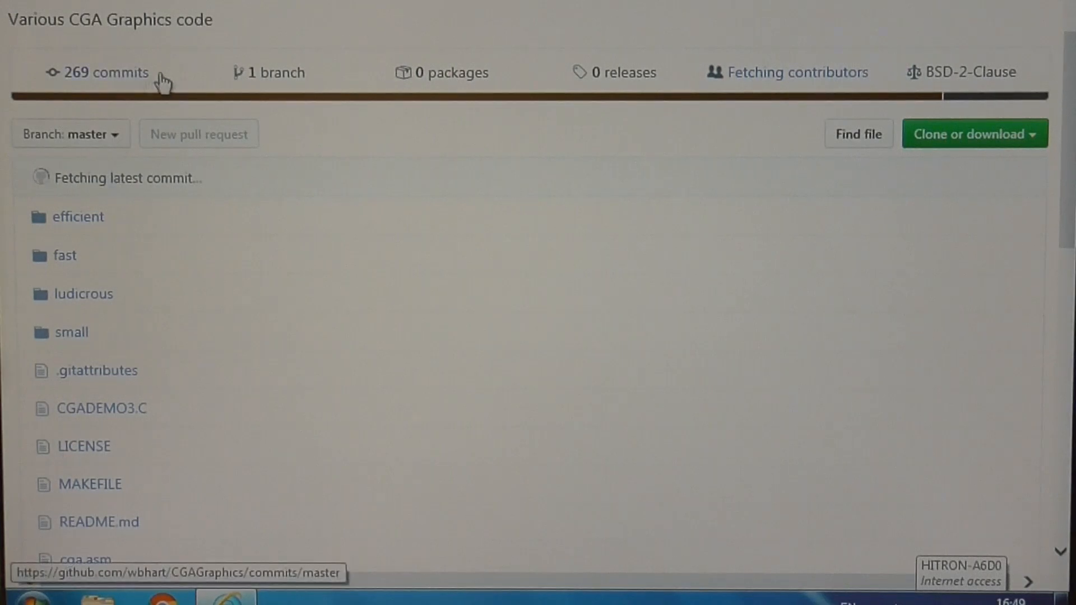
{"action": "mouse_move", "coordinate": [112, 353]}
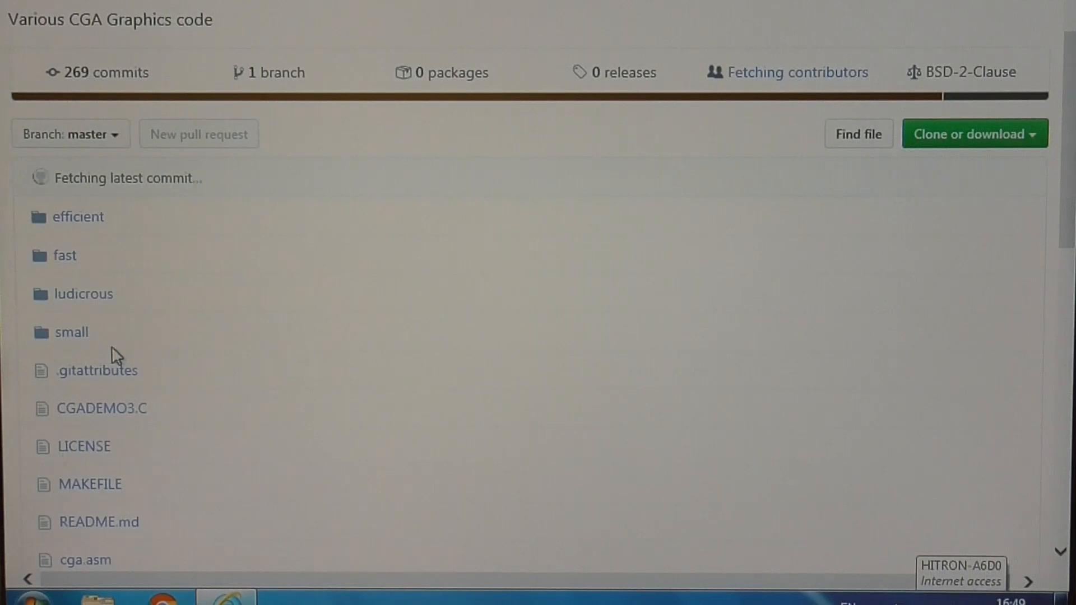
{"action": "mouse_move", "coordinate": [131, 363]}
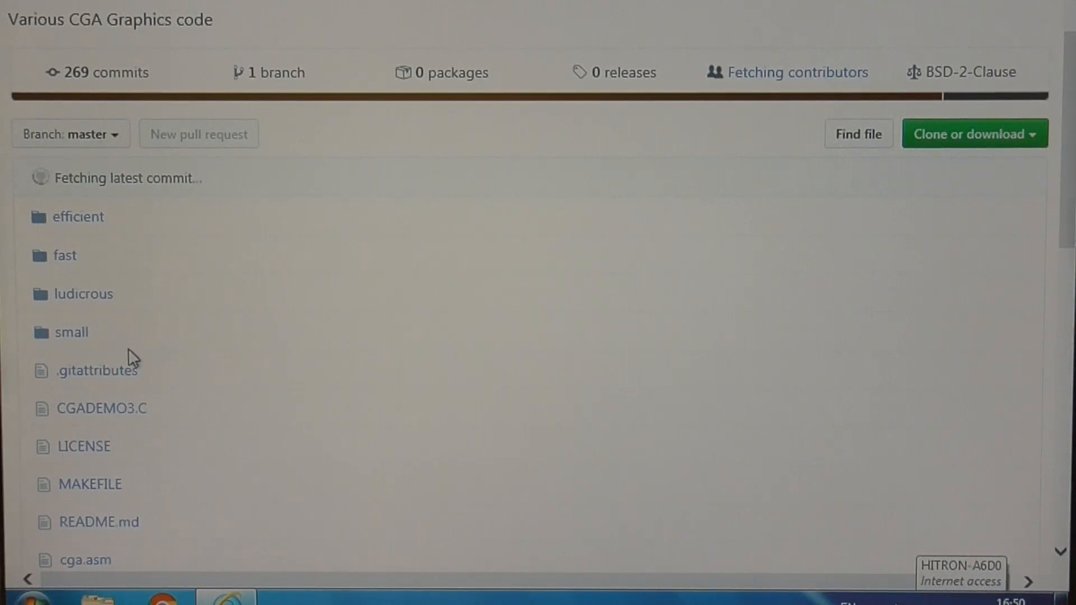
{"action": "mouse_move", "coordinate": [113, 352]}
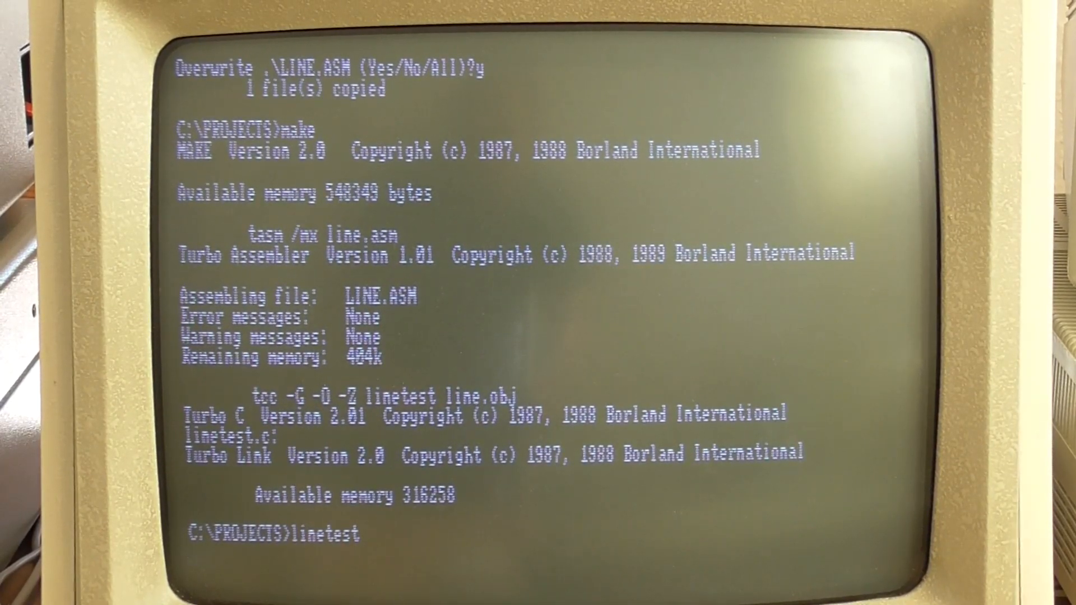
Run make to assemble LINE.ASM into linetest and start it
{"action": "key", "text": "Return"}
{"action": "type", "text": "rotdoor"}
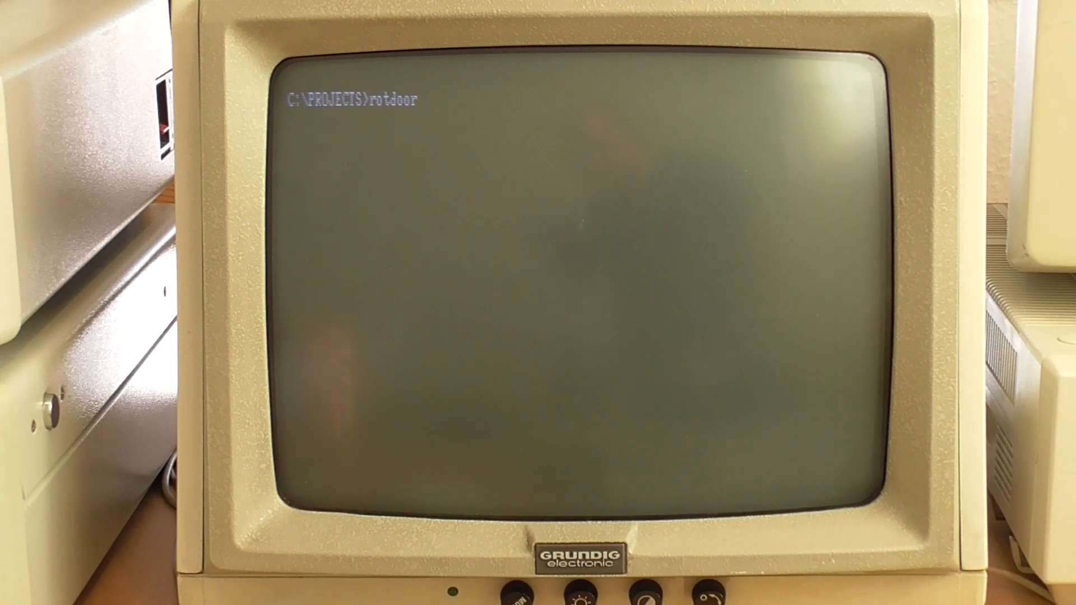
Enter the rotdoor command at the C:\PROJECTS prompt to start the demo
{"action": "key", "text": "Return"}
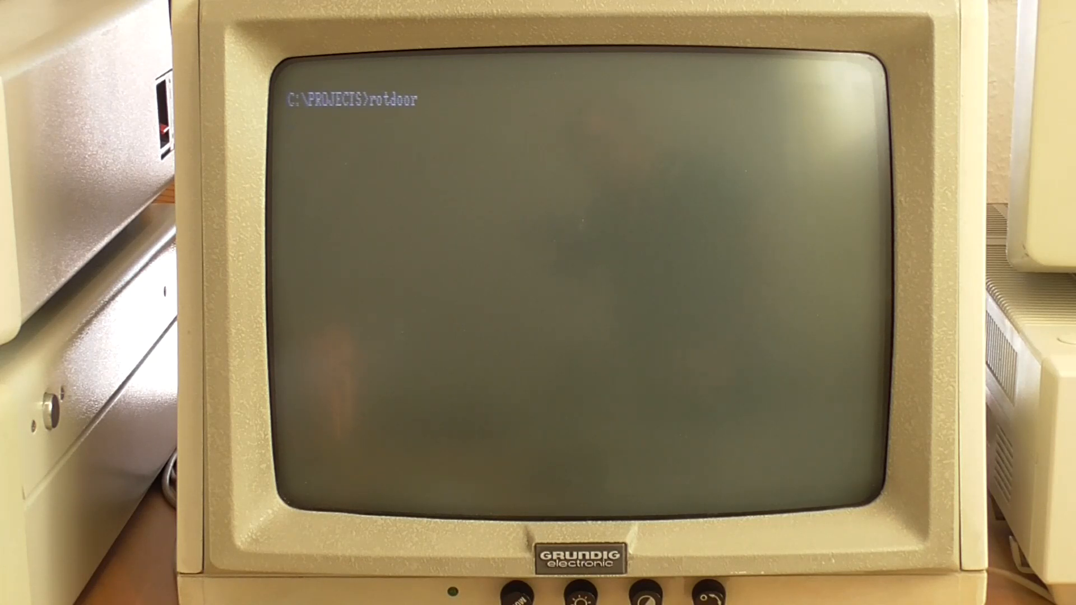
{"action": "key", "text": "Return"}
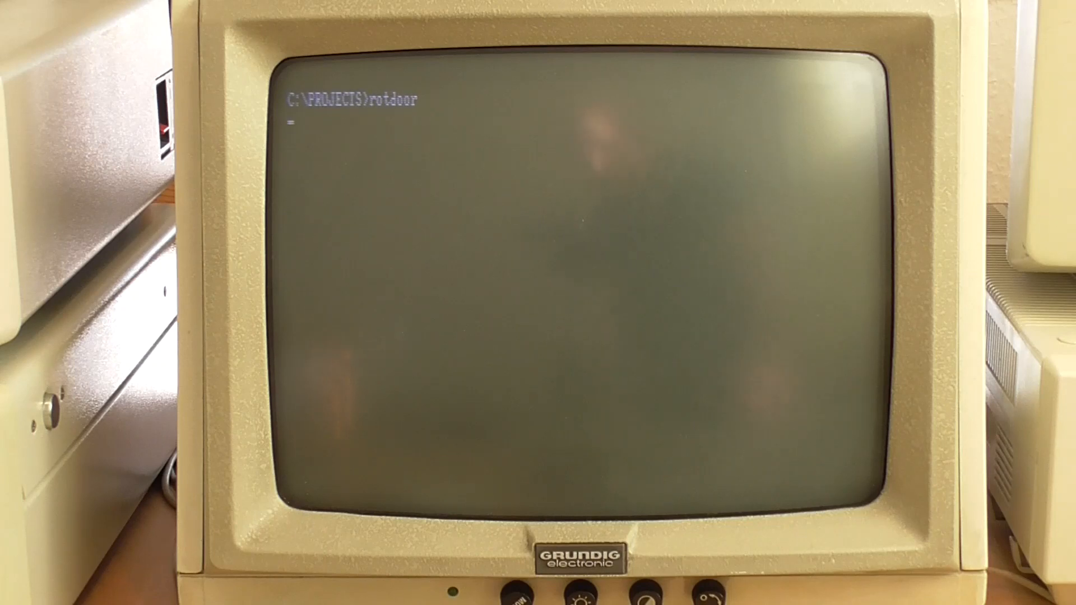